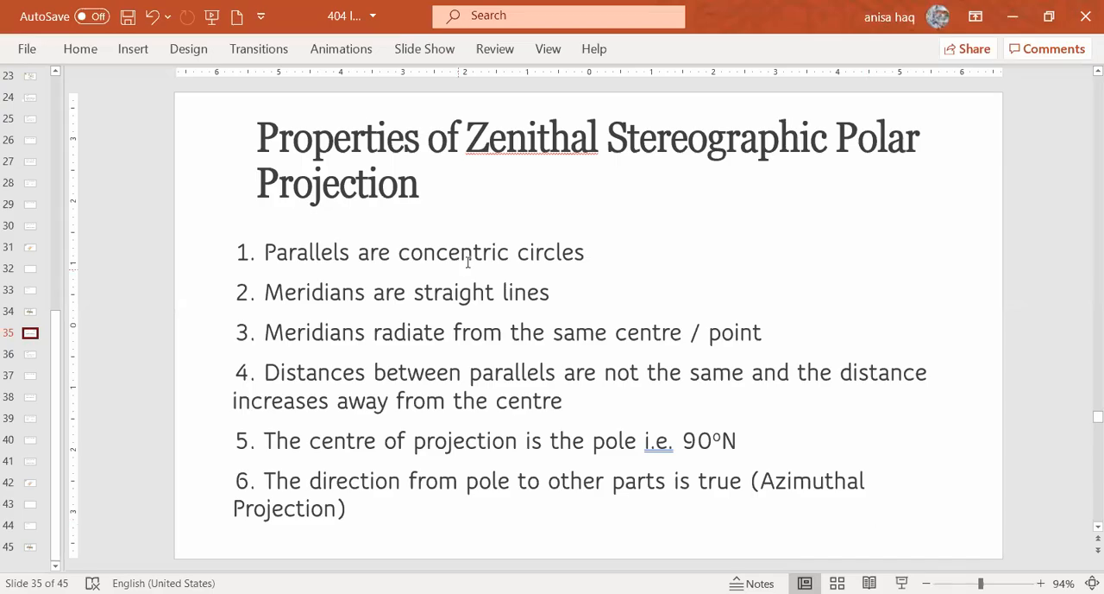
mouse_move(31, 348)
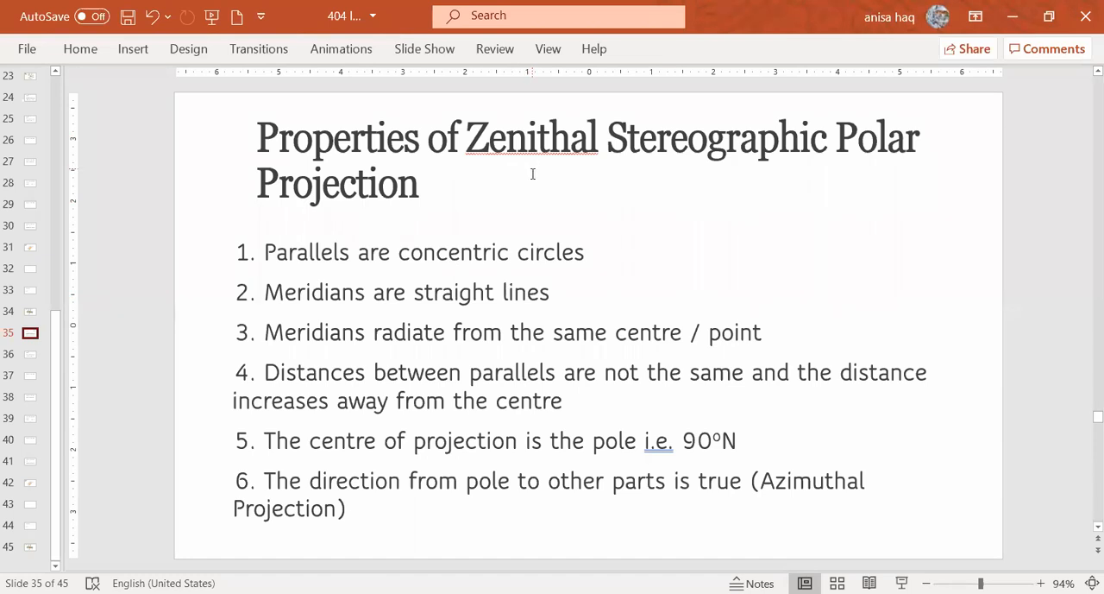
mouse_move(544, 228)
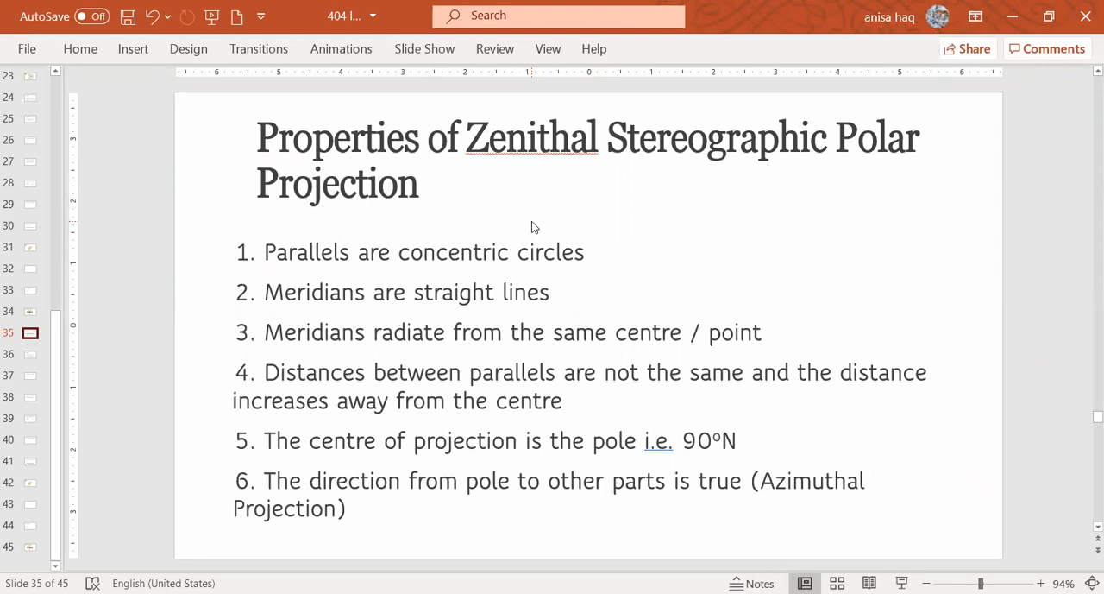
mouse_move(533, 233)
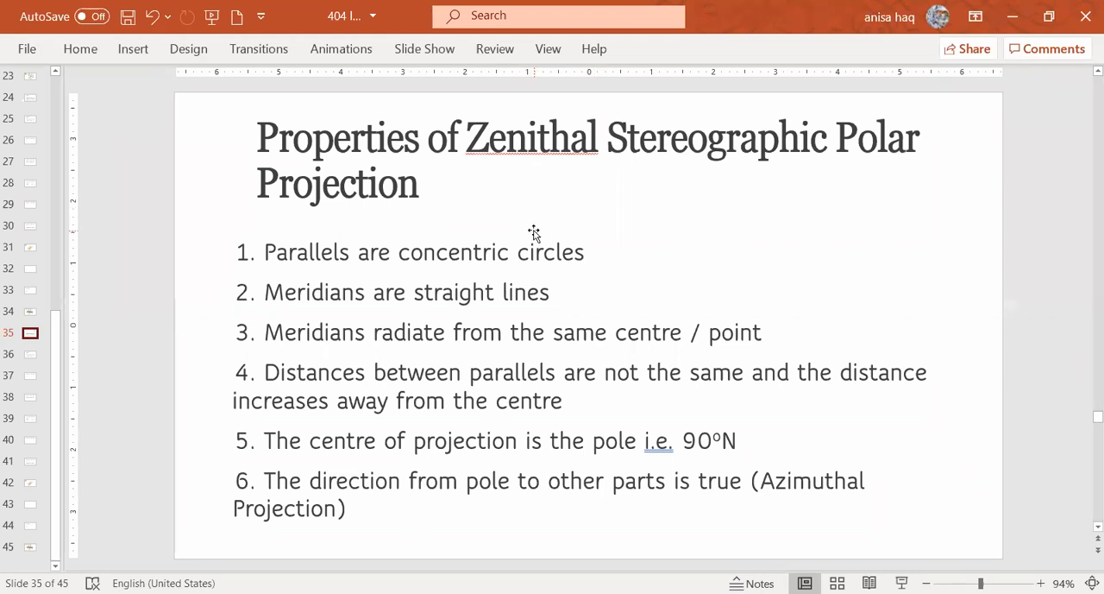
mouse_move(536, 231)
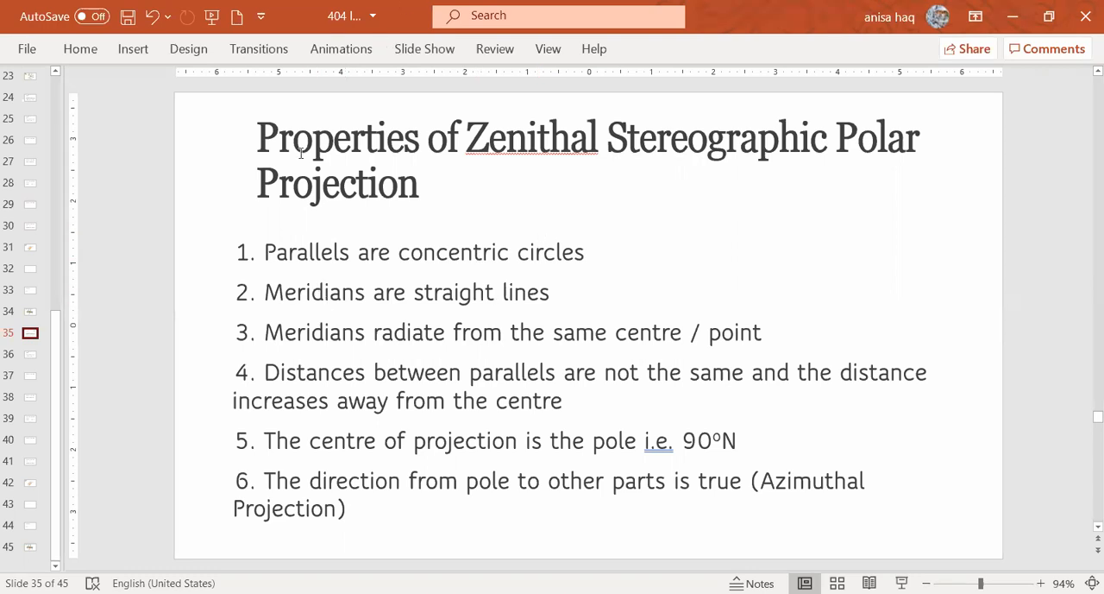
mouse_move(597, 269)
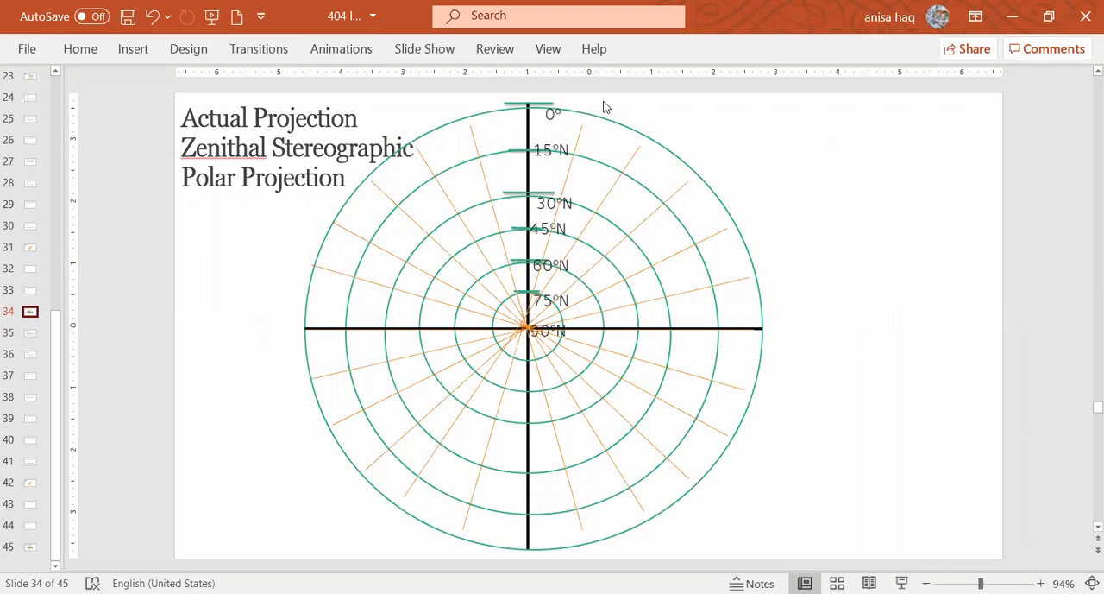
mouse_move(531, 337)
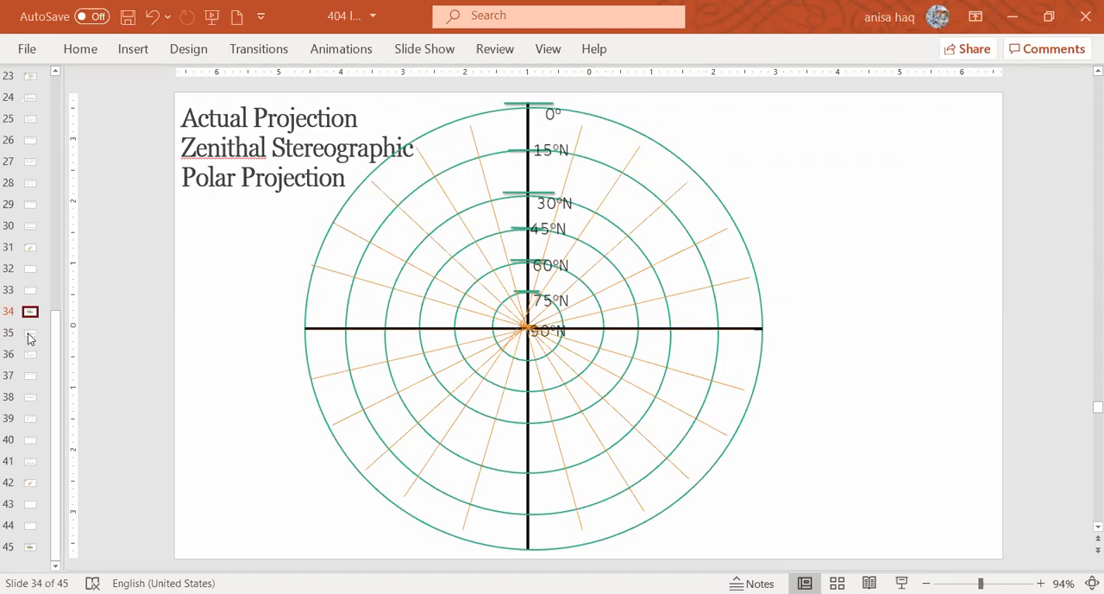
Step: Review the two properties slides (points 1–6 and 7–10), then return to the Actual Projection diagram slide
click(31, 331)
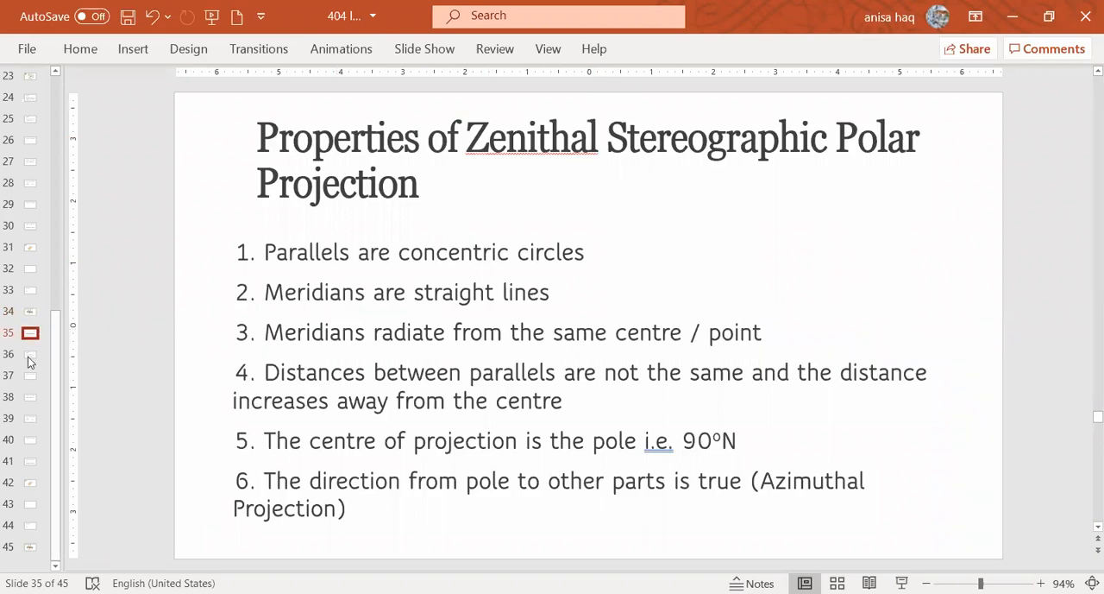
click(31, 354)
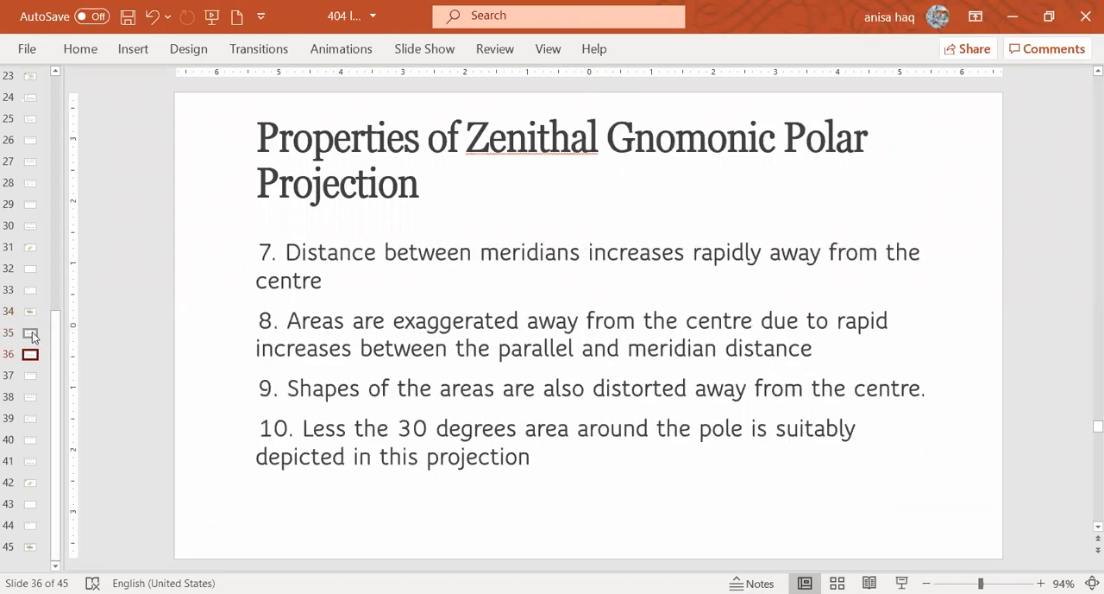
click(29, 334)
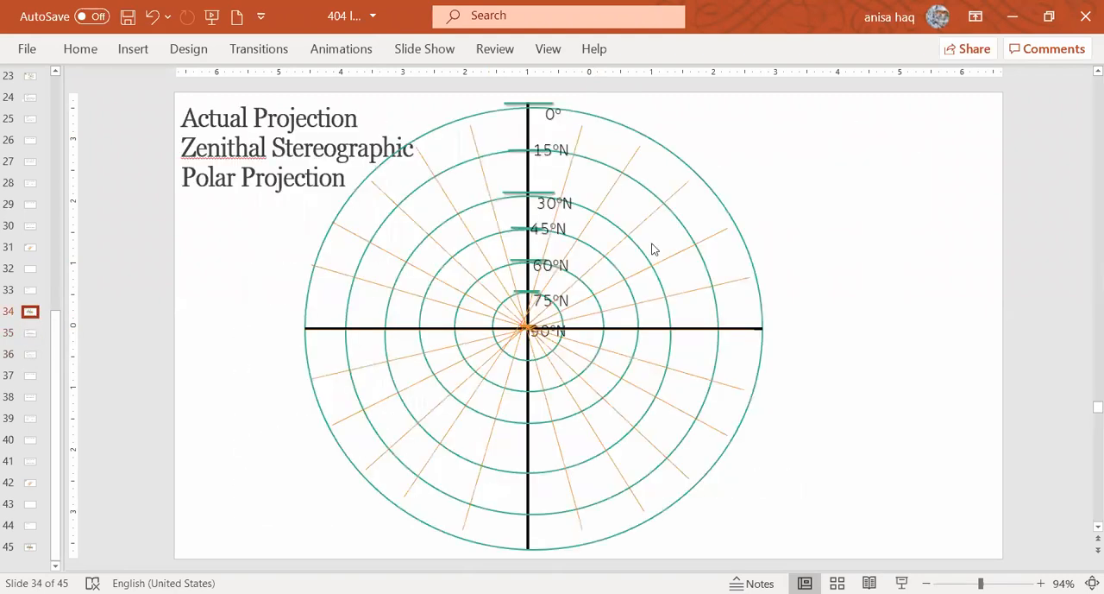
mouse_move(445, 352)
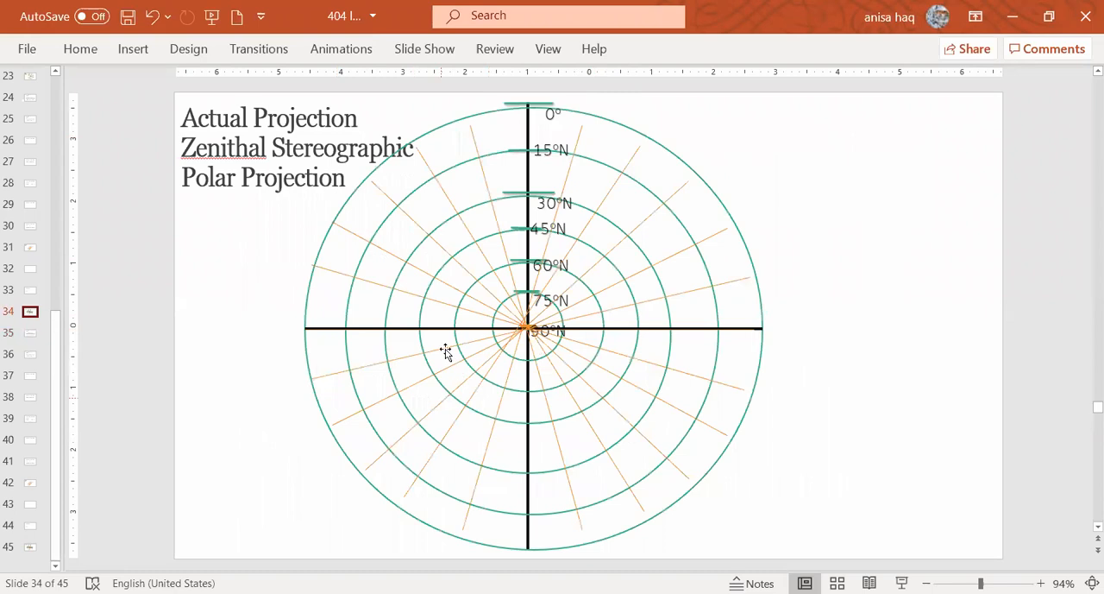
mouse_move(604, 297)
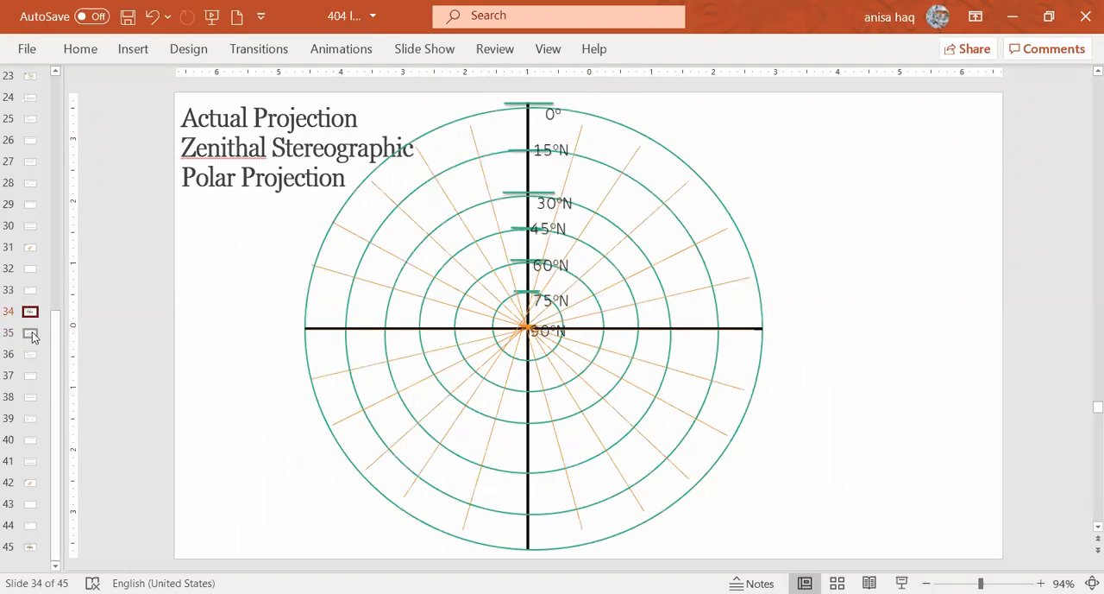
click(30, 333)
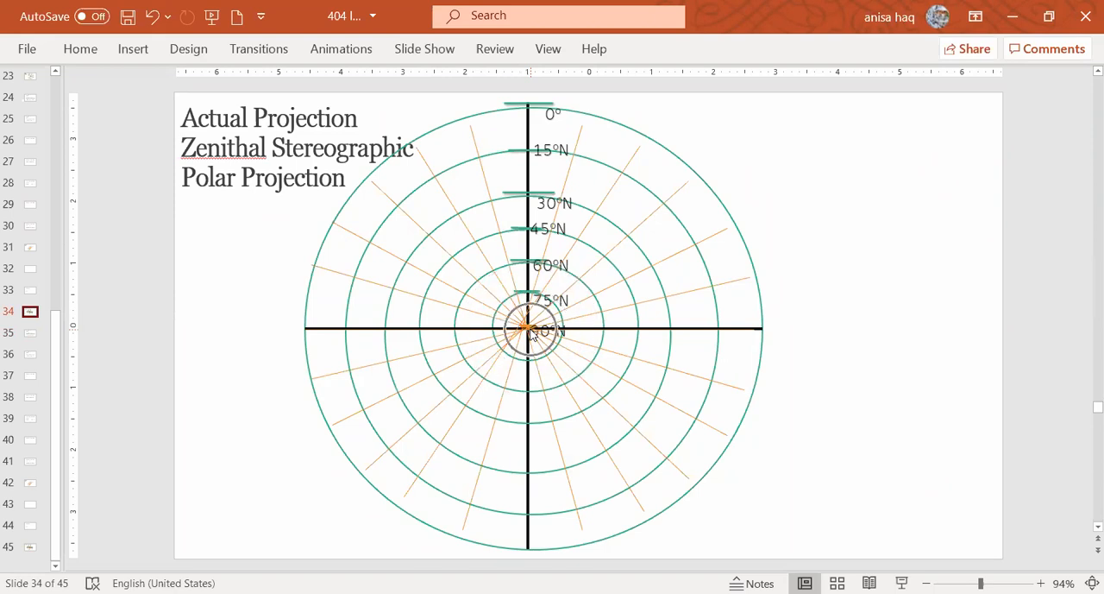
click(531, 331)
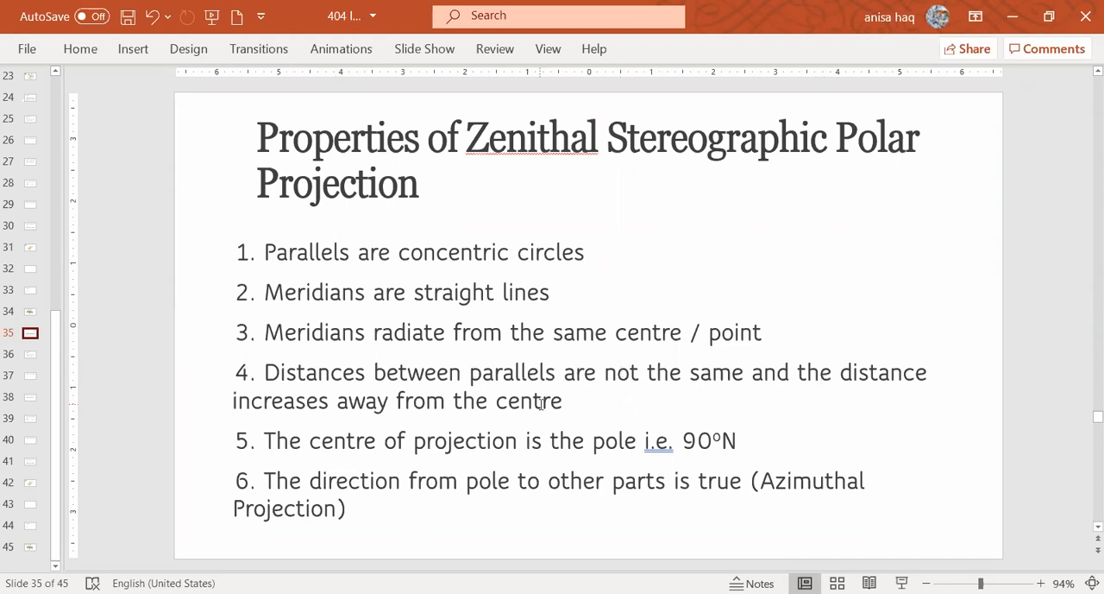
mouse_move(326, 403)
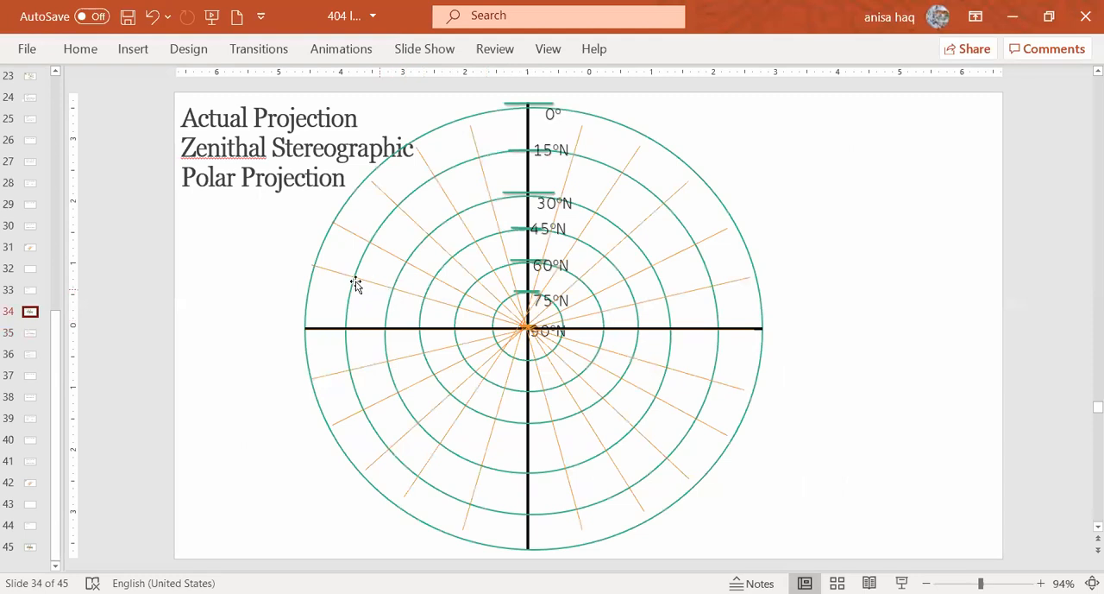
mouse_move(353, 286)
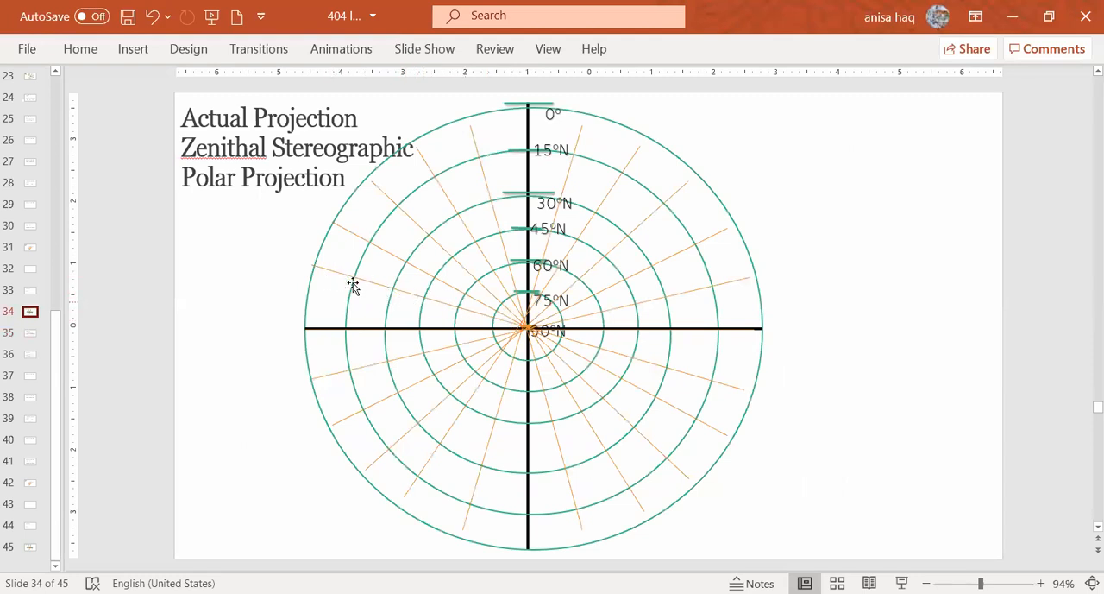
mouse_move(472, 314)
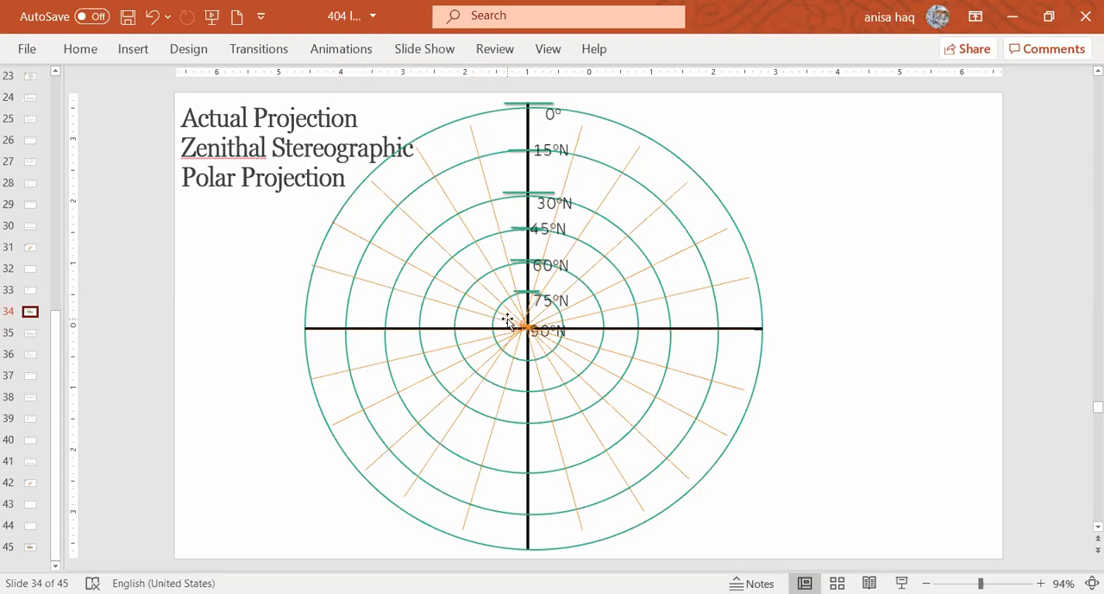
mouse_move(341, 283)
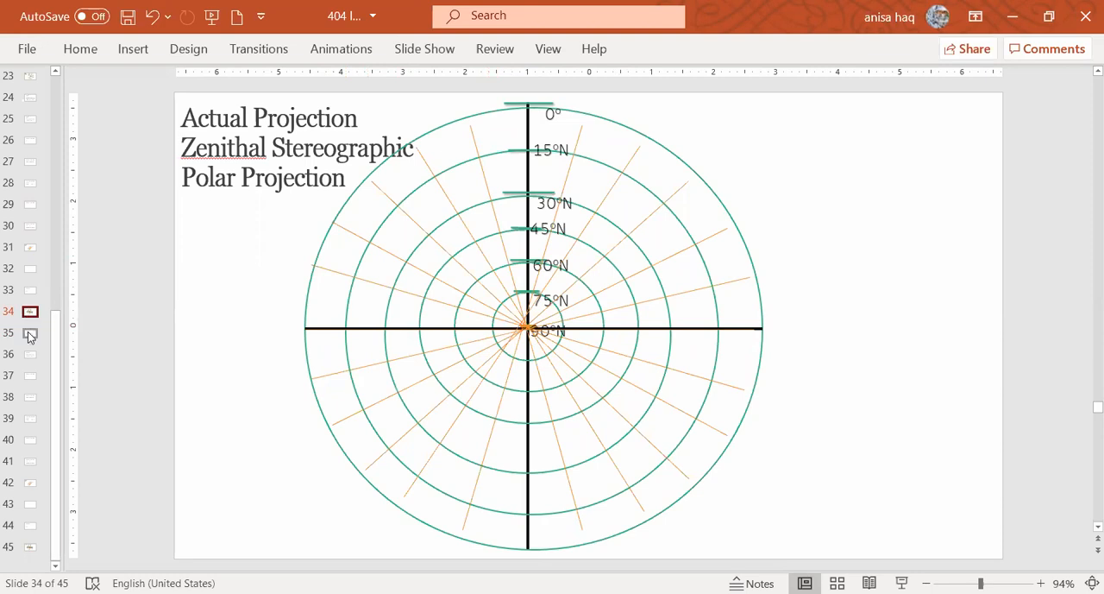
mouse_move(31, 334)
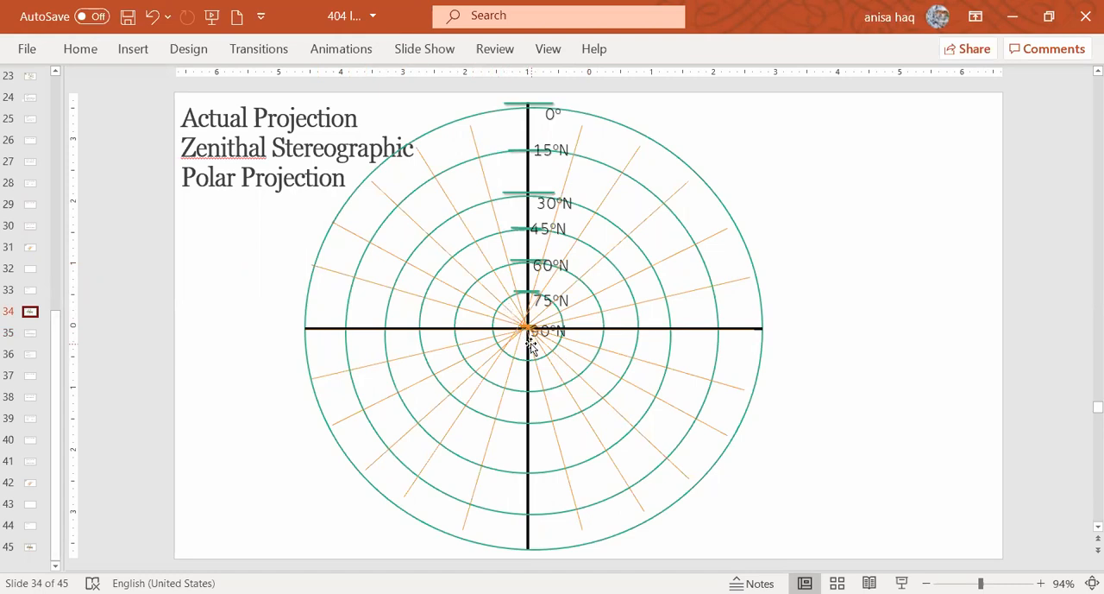
mouse_move(314, 295)
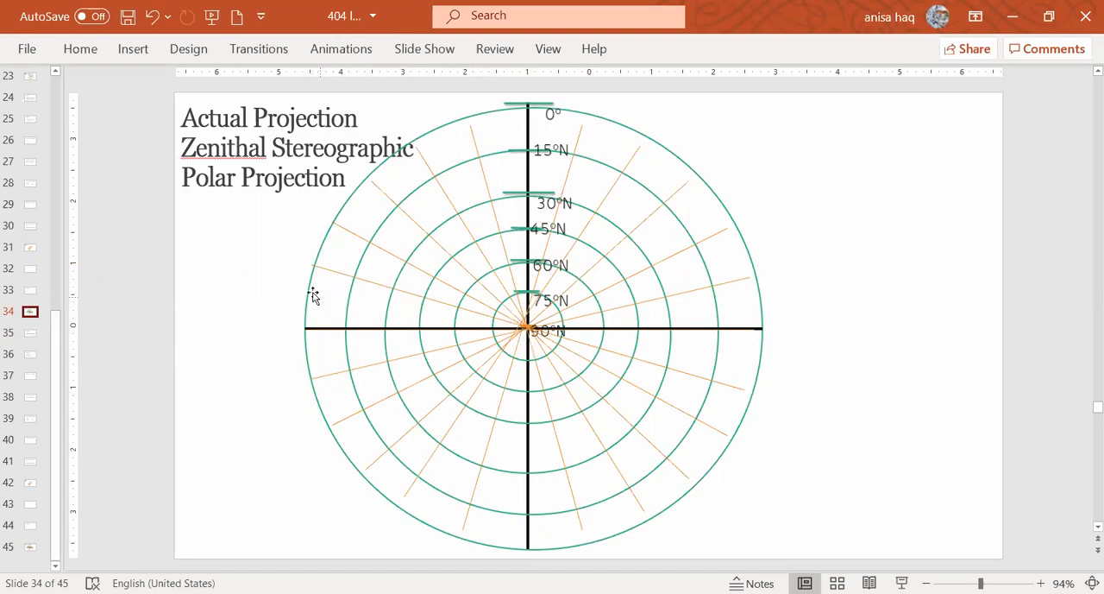
mouse_move(320, 263)
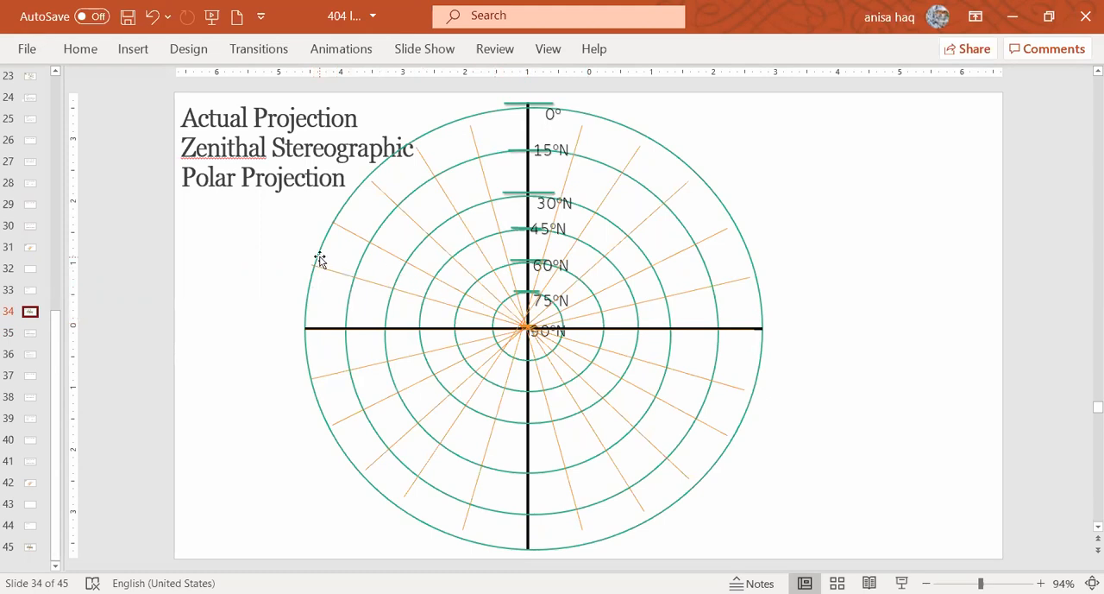
mouse_move(518, 307)
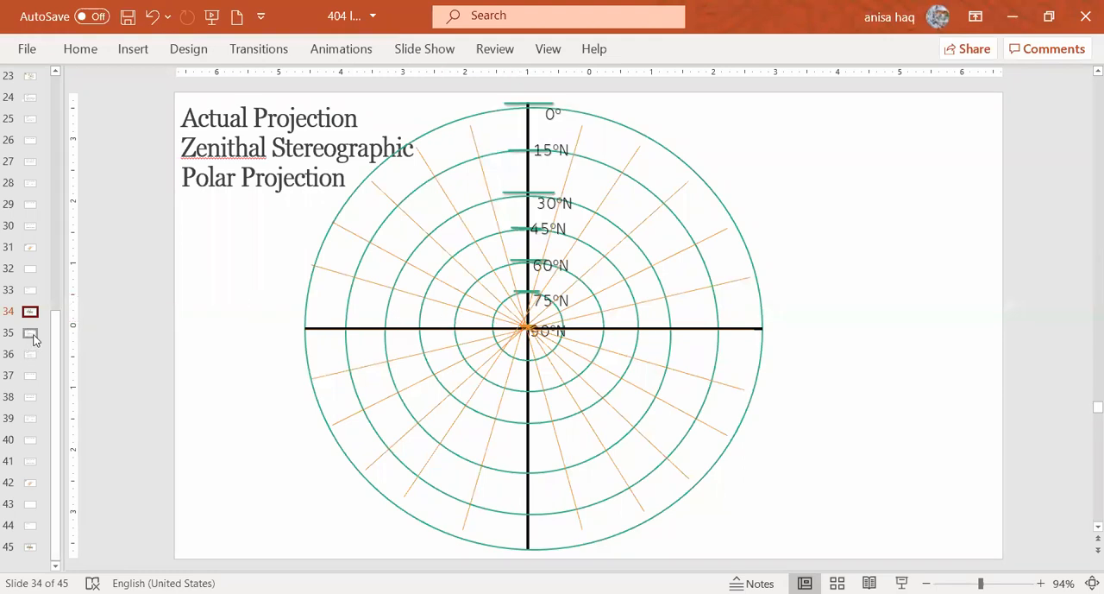
click(31, 335)
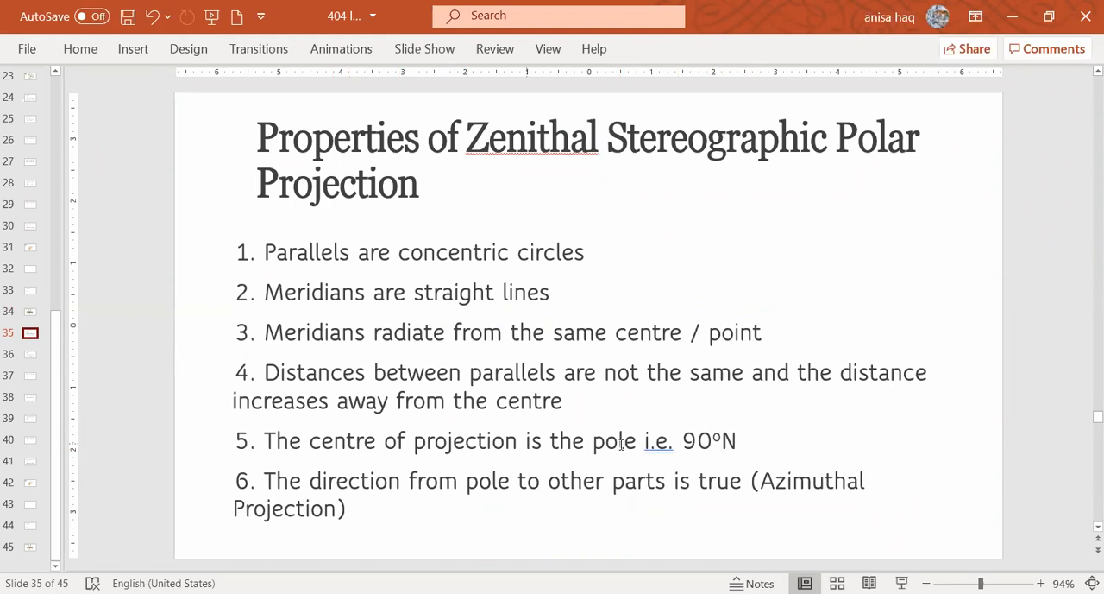
mouse_move(33, 316)
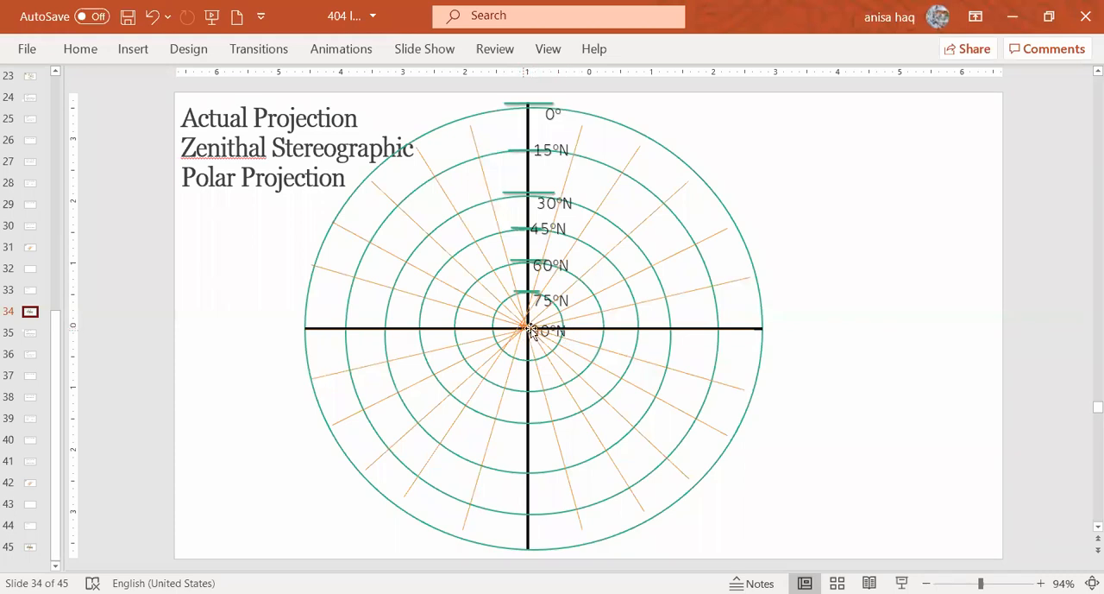
mouse_move(504, 240)
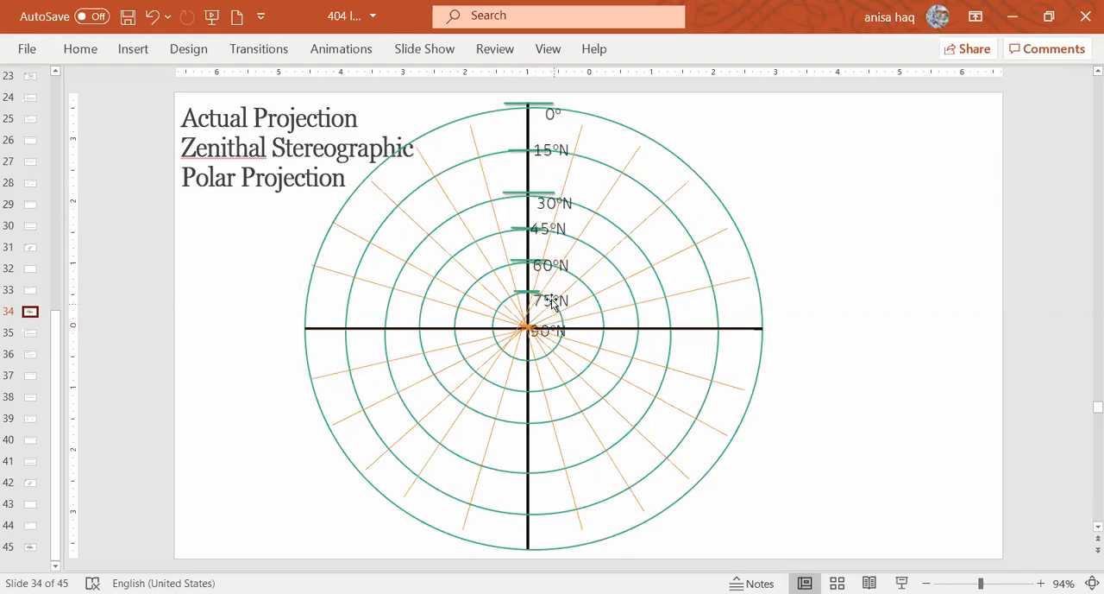
mouse_move(543, 269)
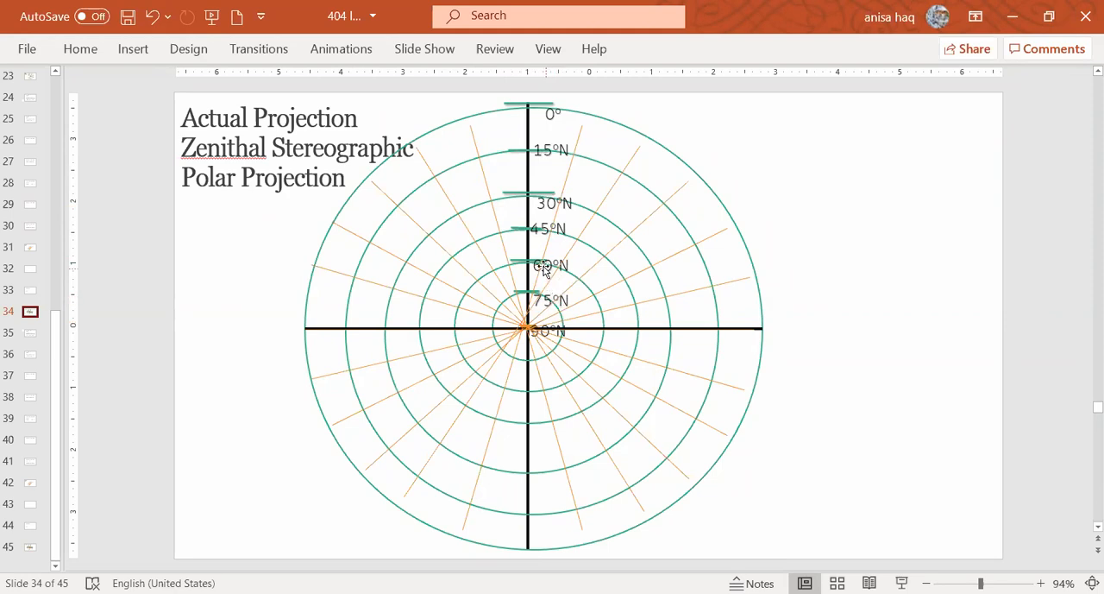
mouse_move(601, 143)
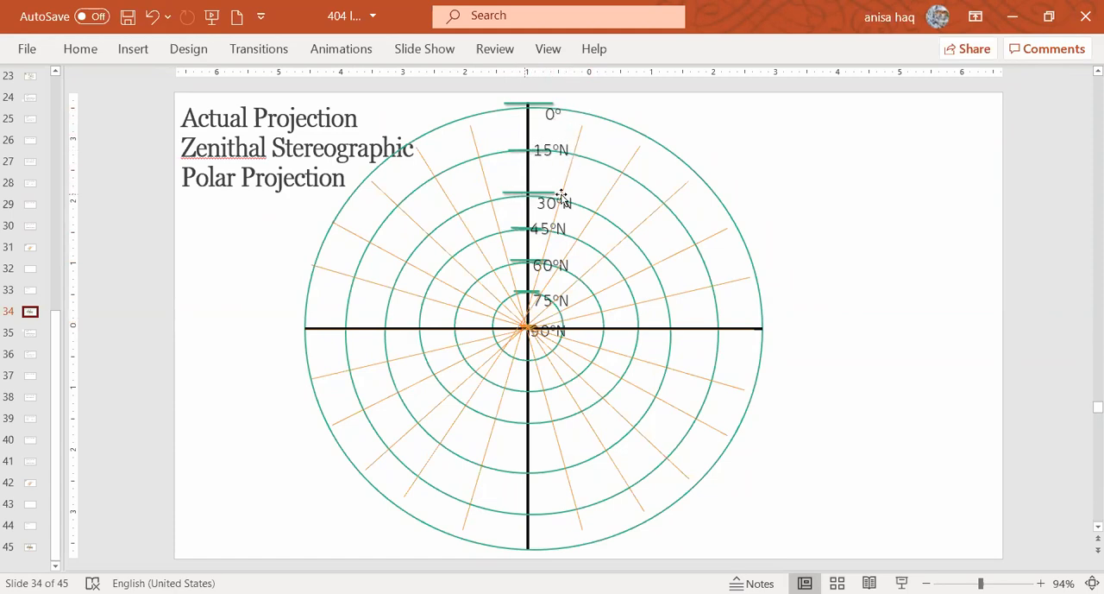
mouse_move(573, 302)
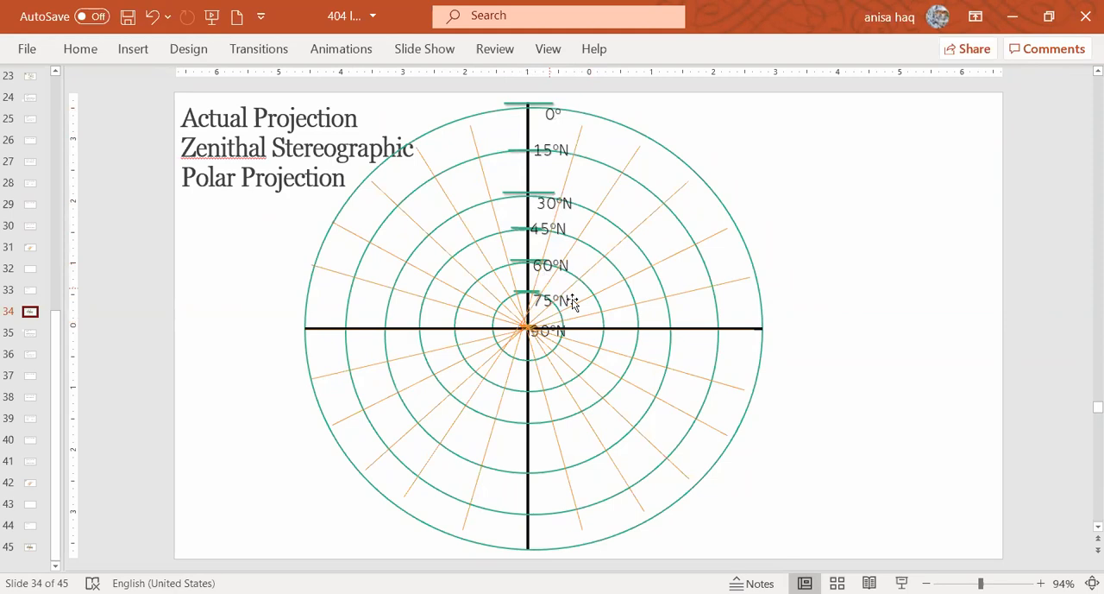
mouse_move(548, 353)
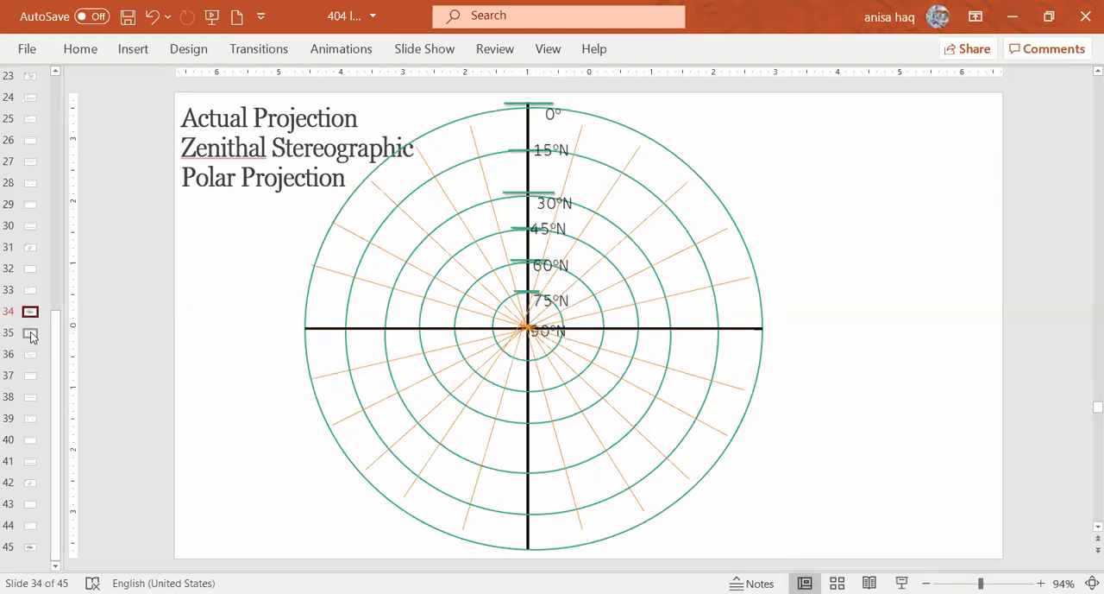
click(31, 333)
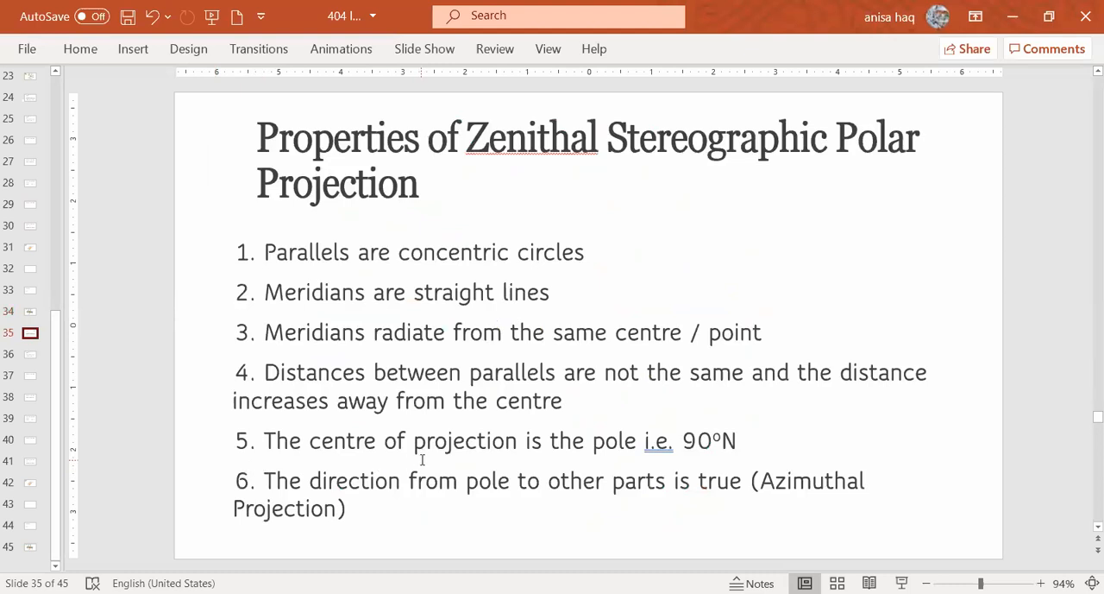
mouse_move(369, 503)
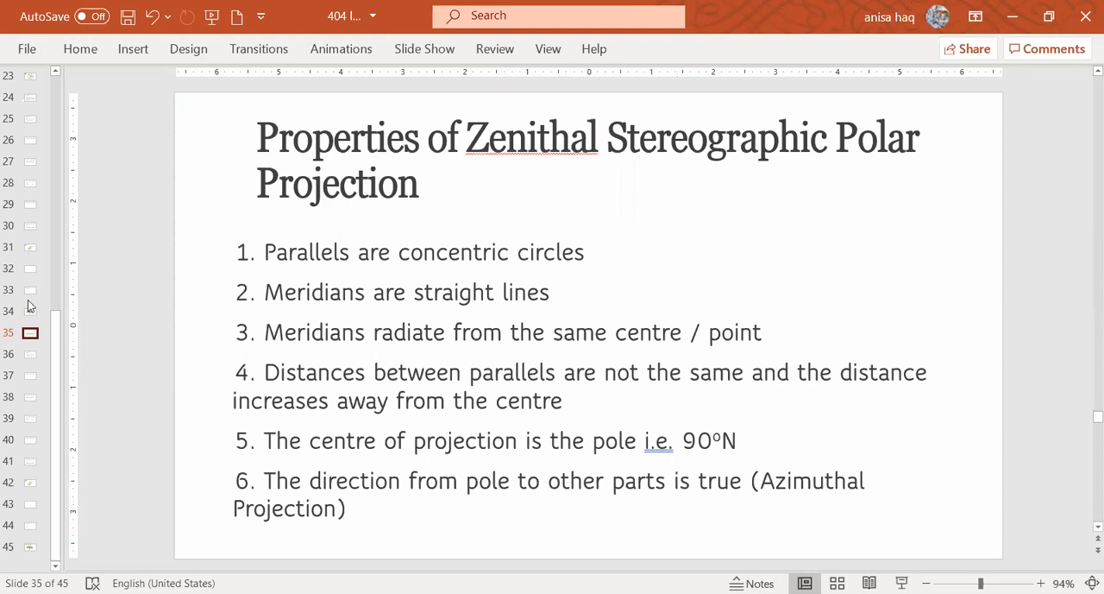
mouse_move(31, 312)
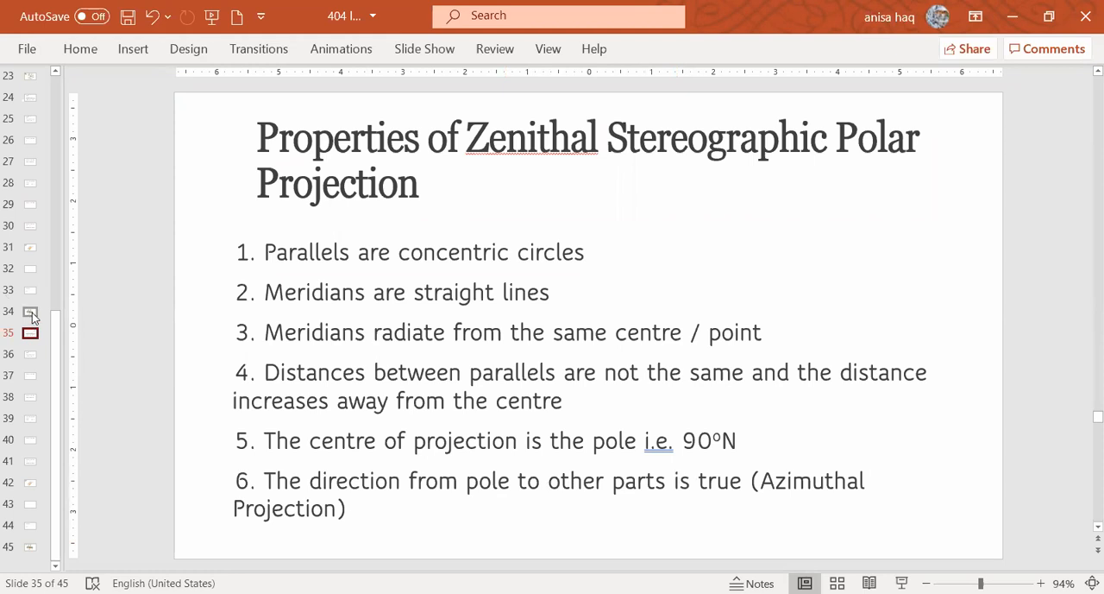
click(30, 311)
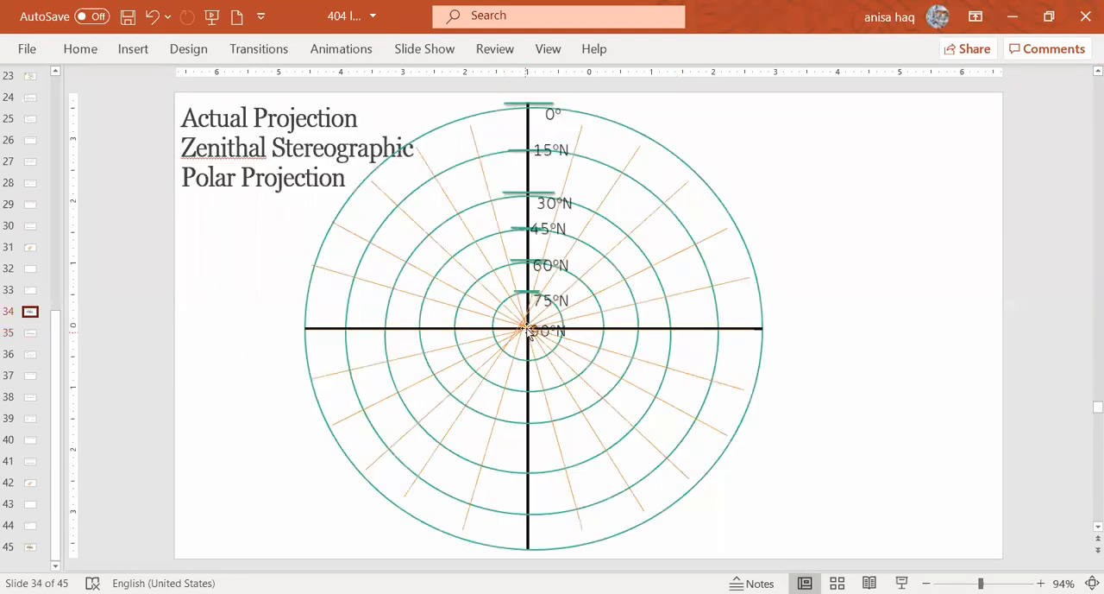
mouse_move(500, 438)
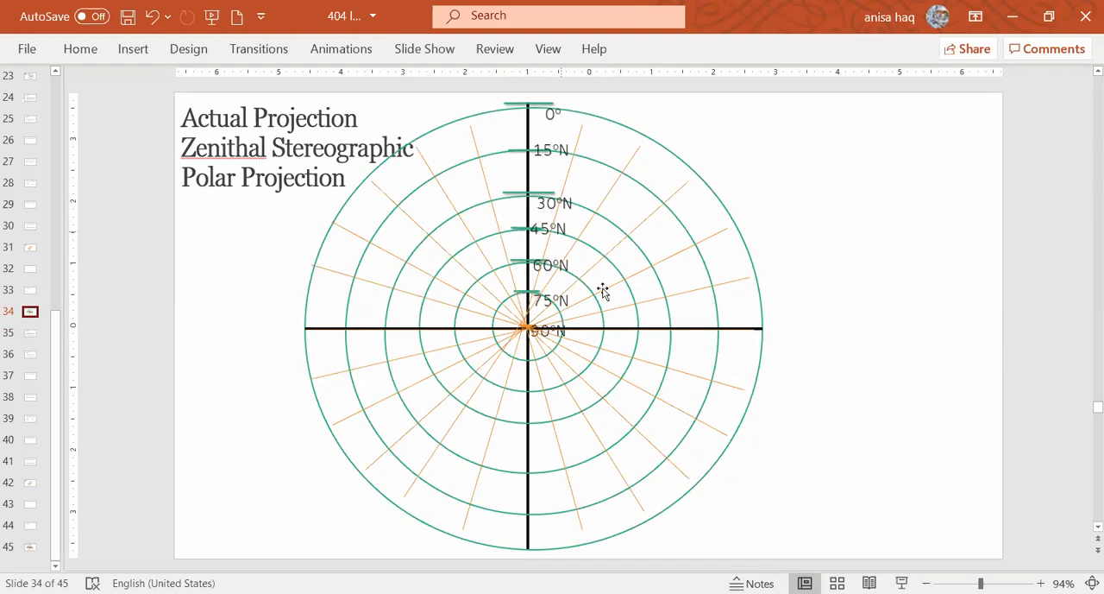
mouse_move(543, 450)
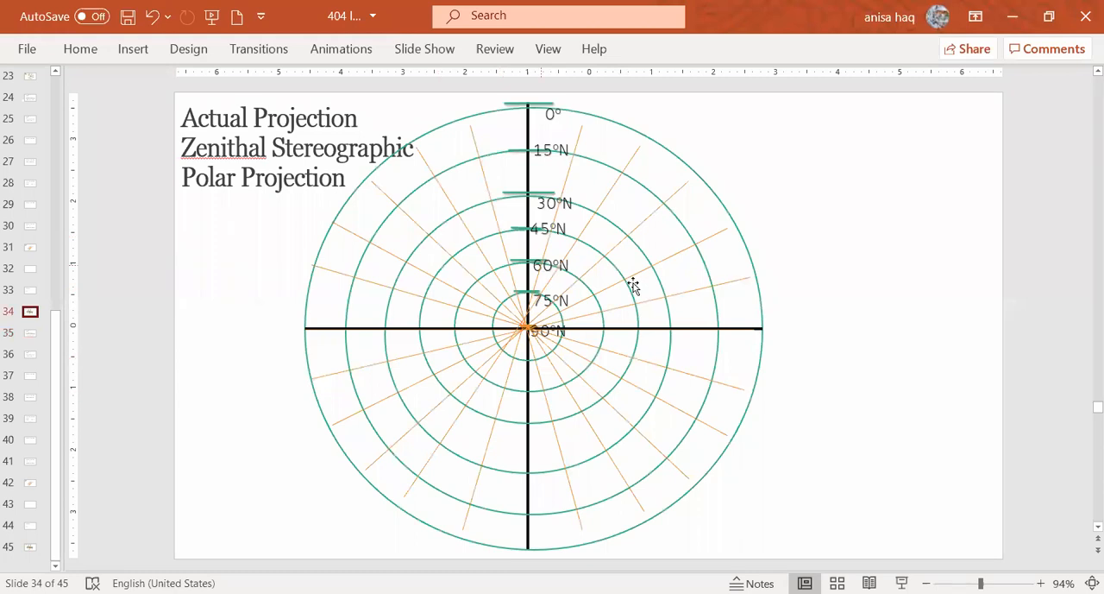
mouse_move(492, 384)
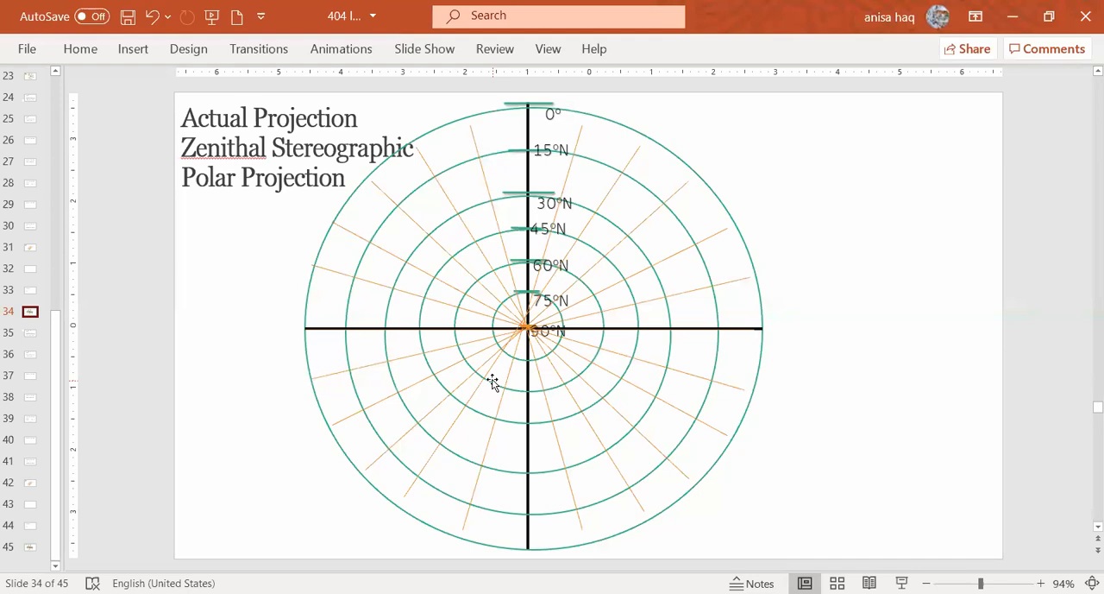
mouse_move(24, 347)
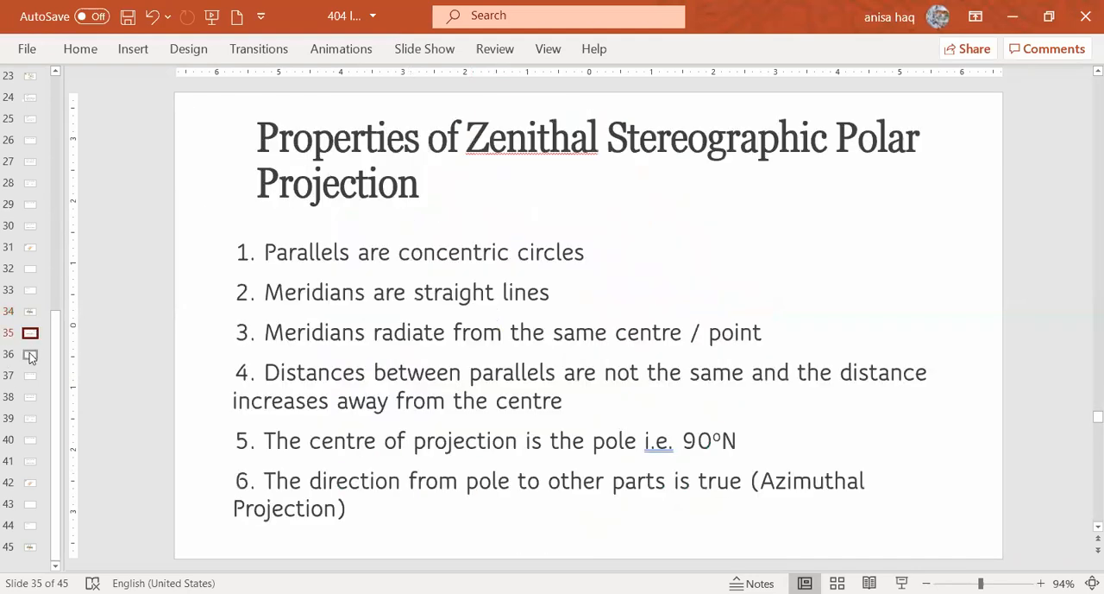
mouse_move(31, 354)
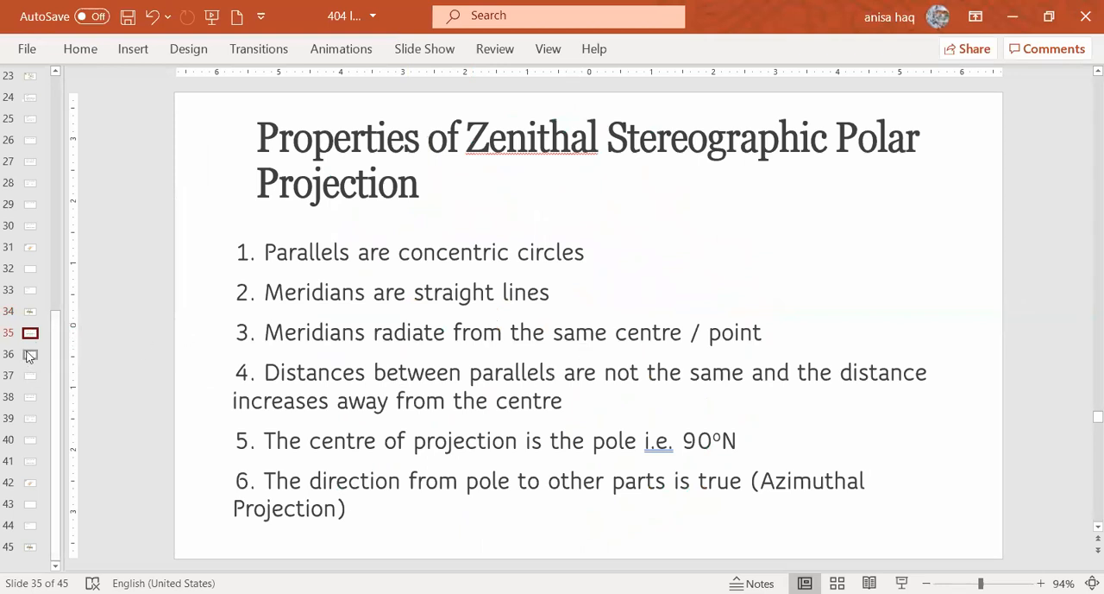
Step: Replace 'Gnomonic' with 'Stereographic' in the title of the points 7–10 properties slide
click(30, 354)
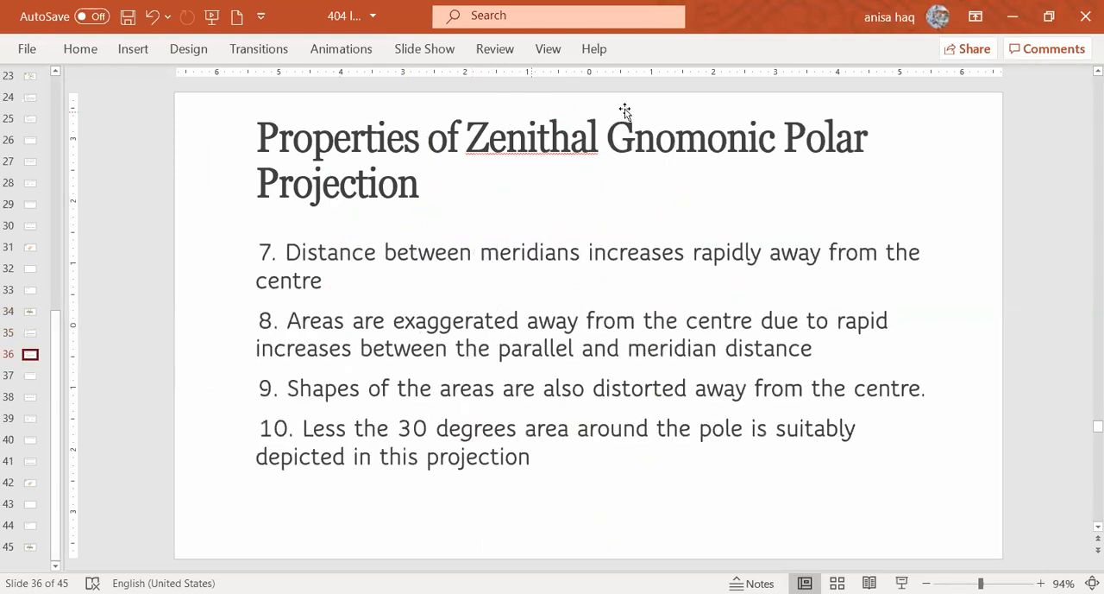
double_click(687, 138)
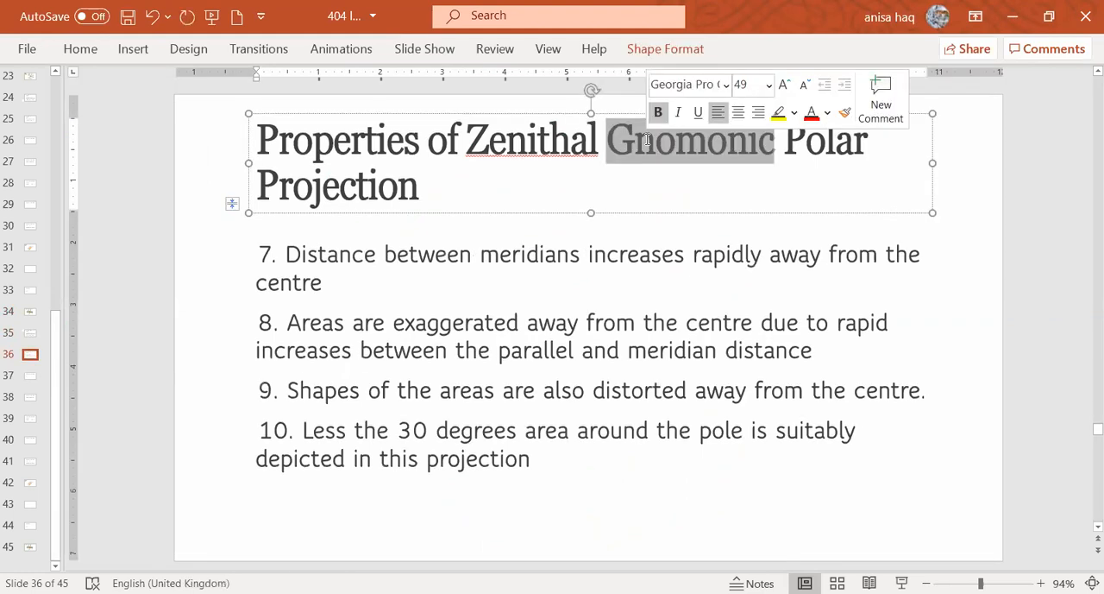
text(Stere)
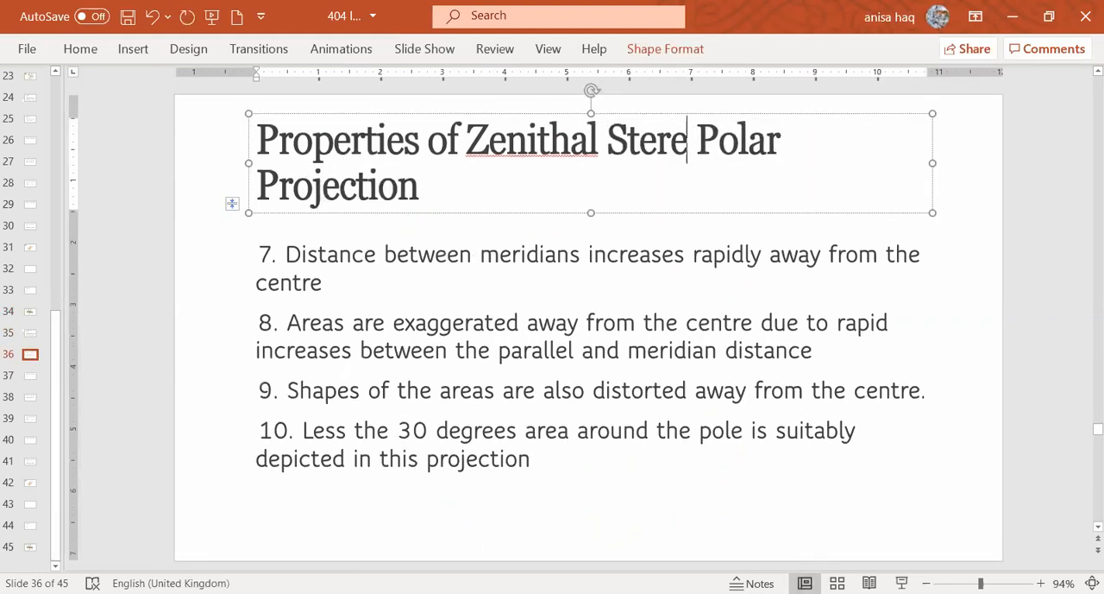
text(ograp)
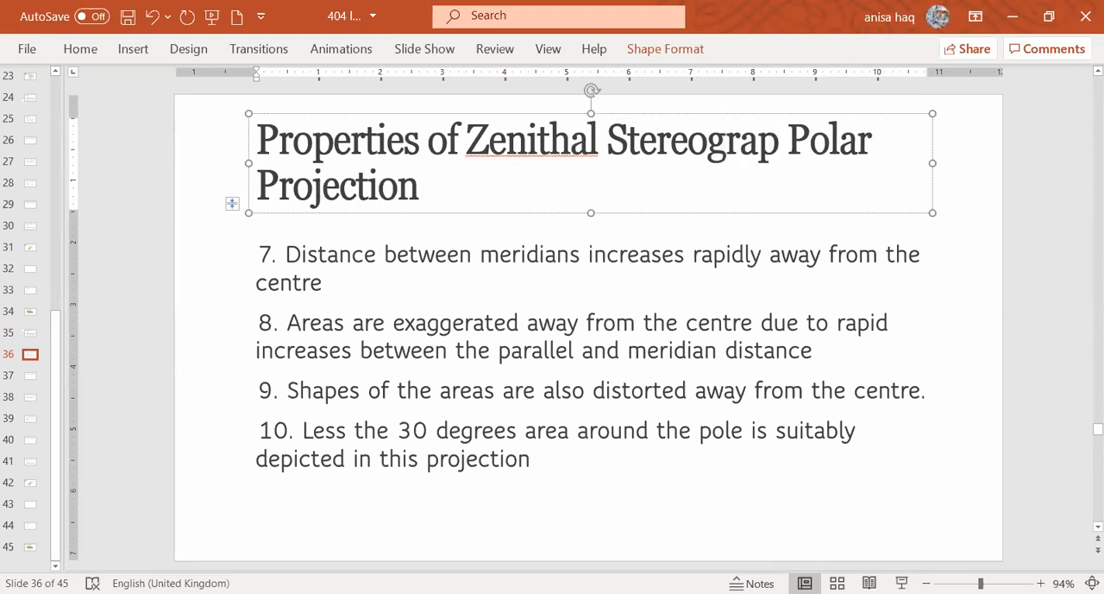
text(hic)
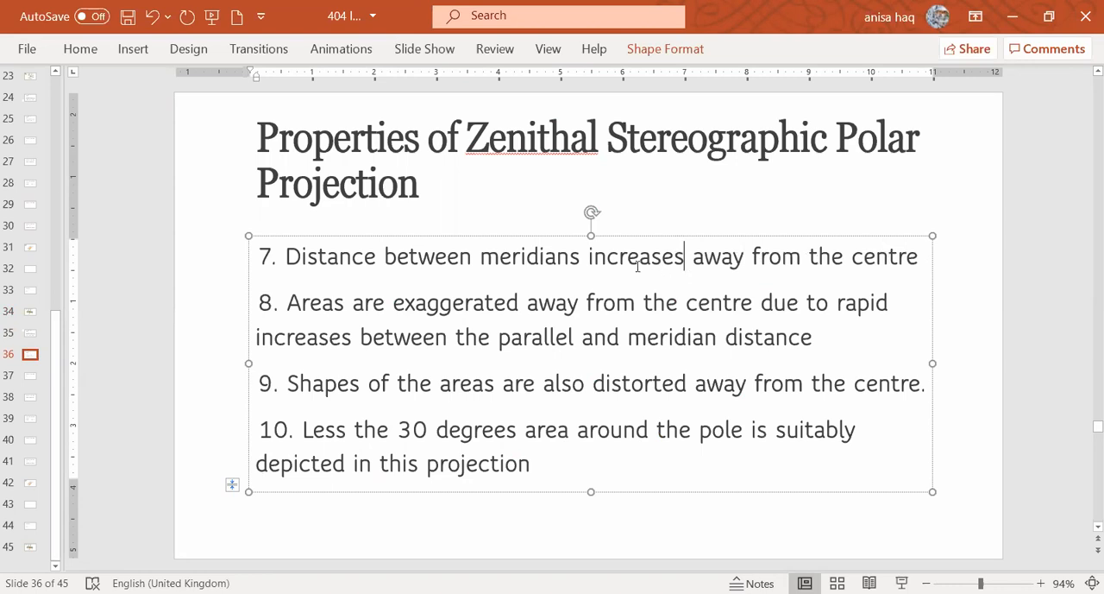
mouse_move(722, 545)
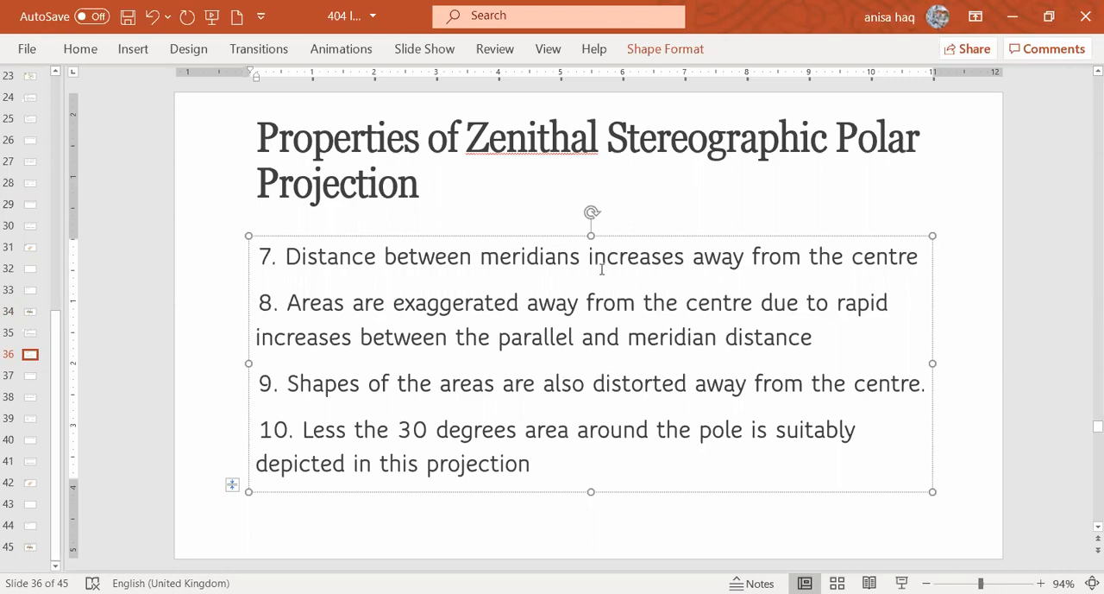
Step: Remove 'rapid' from point 8, then show the Actual Projection diagram slide again
click(683, 255)
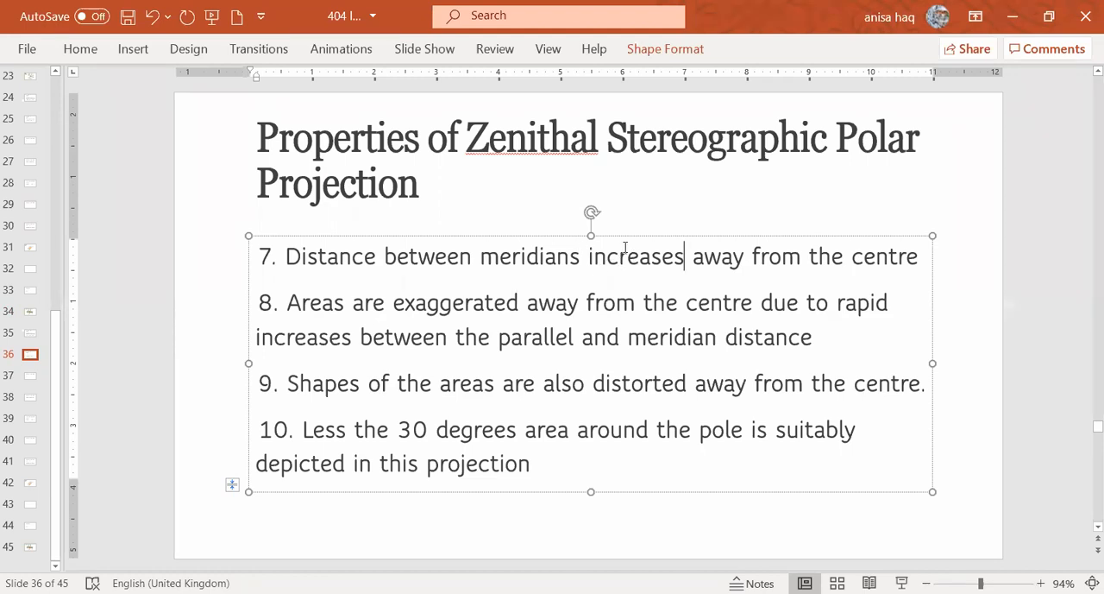
mouse_move(544, 440)
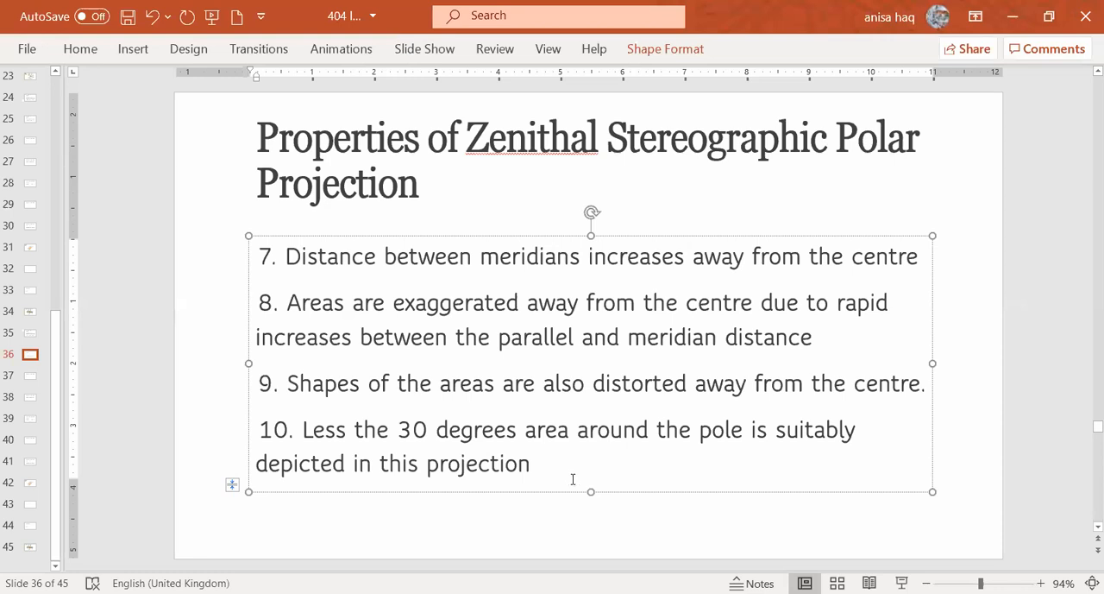
mouse_move(665, 345)
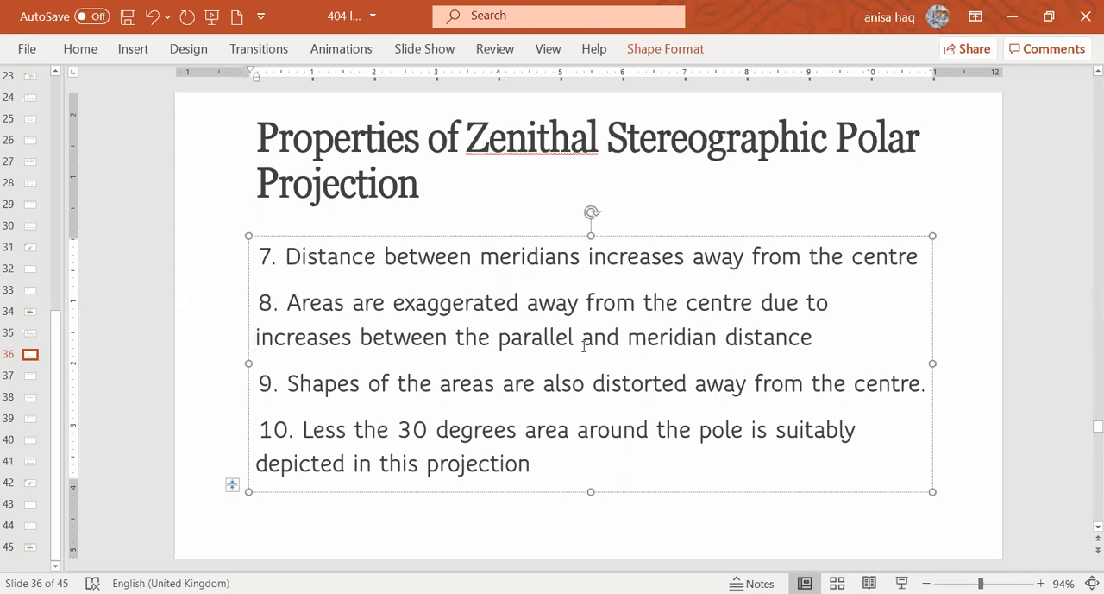
click(31, 312)
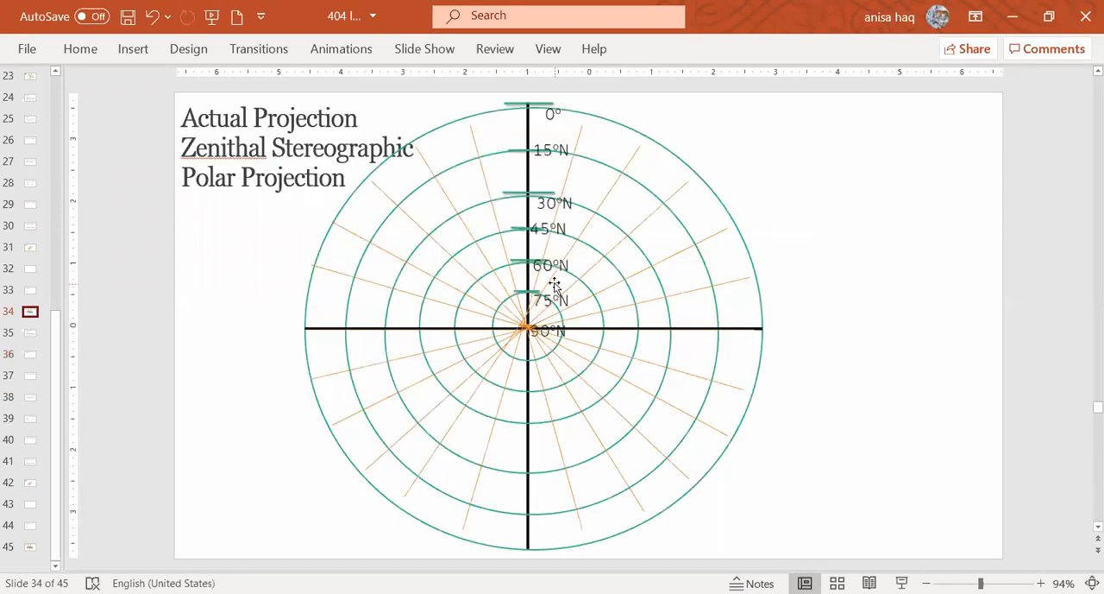
mouse_move(383, 227)
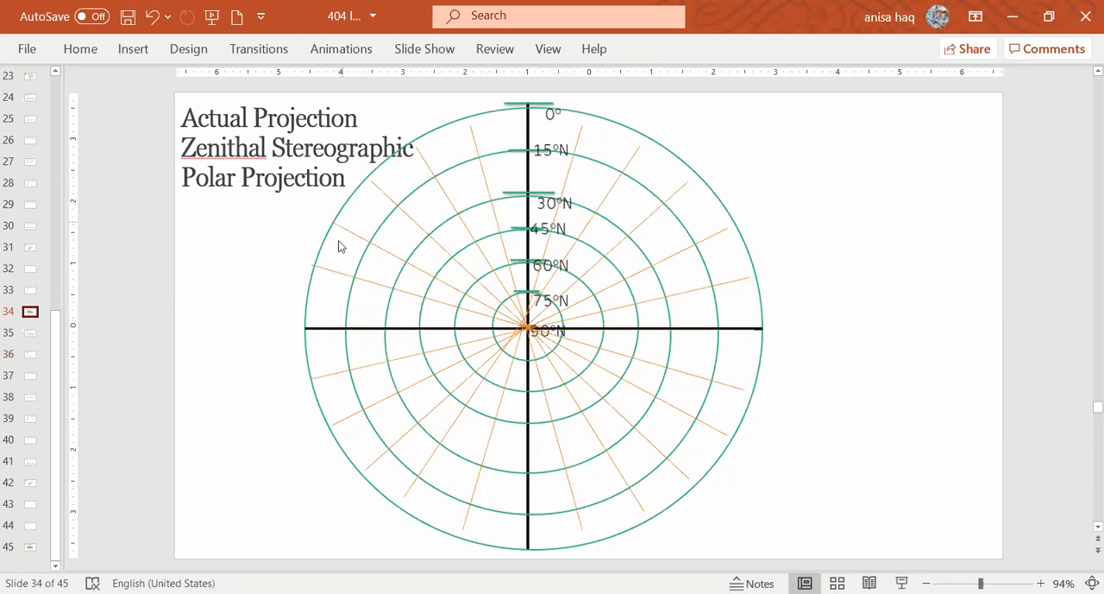
mouse_move(690, 309)
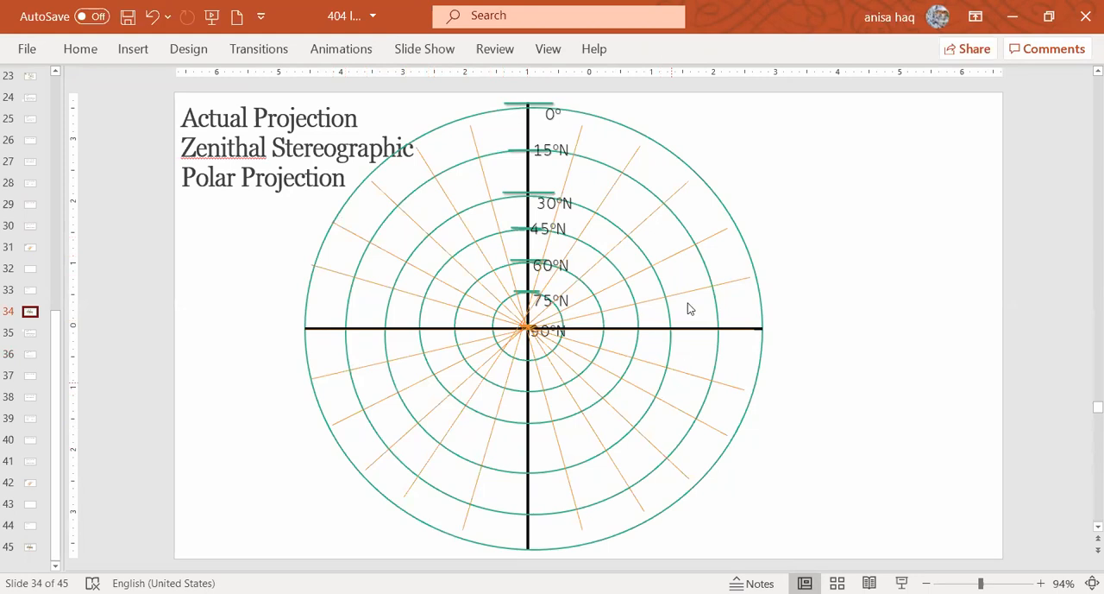
mouse_move(639, 486)
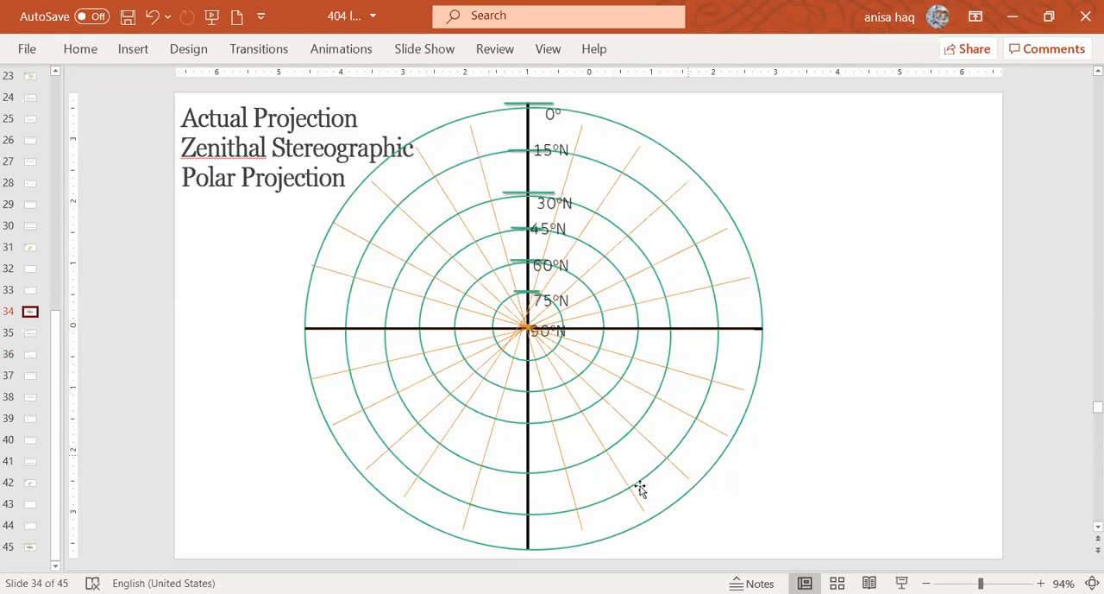
mouse_move(345, 273)
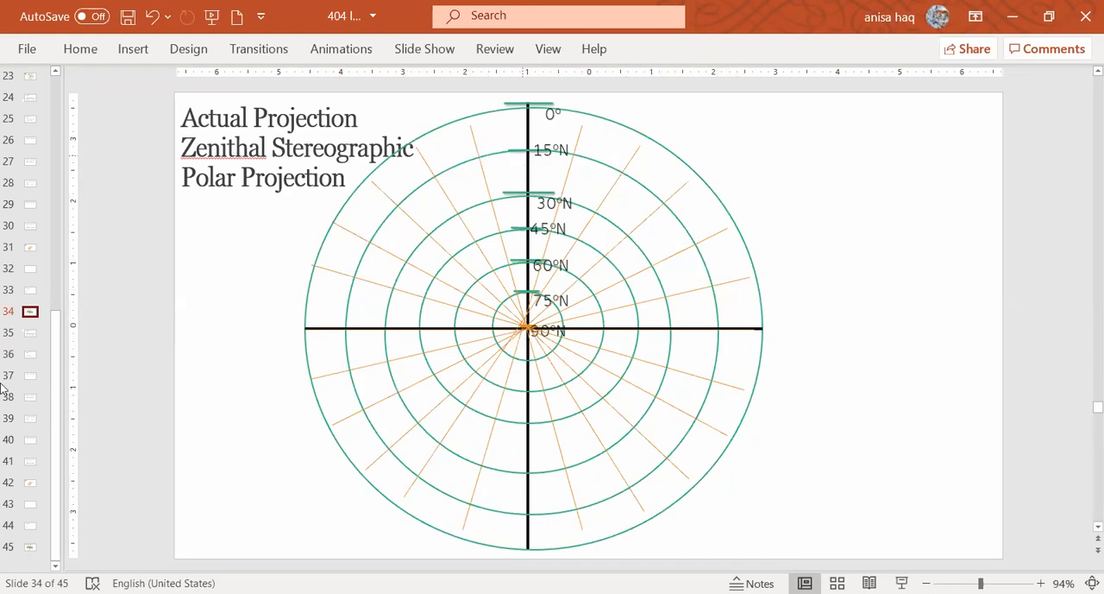
Step: Return to the properties slide with points 7–10
click(29, 354)
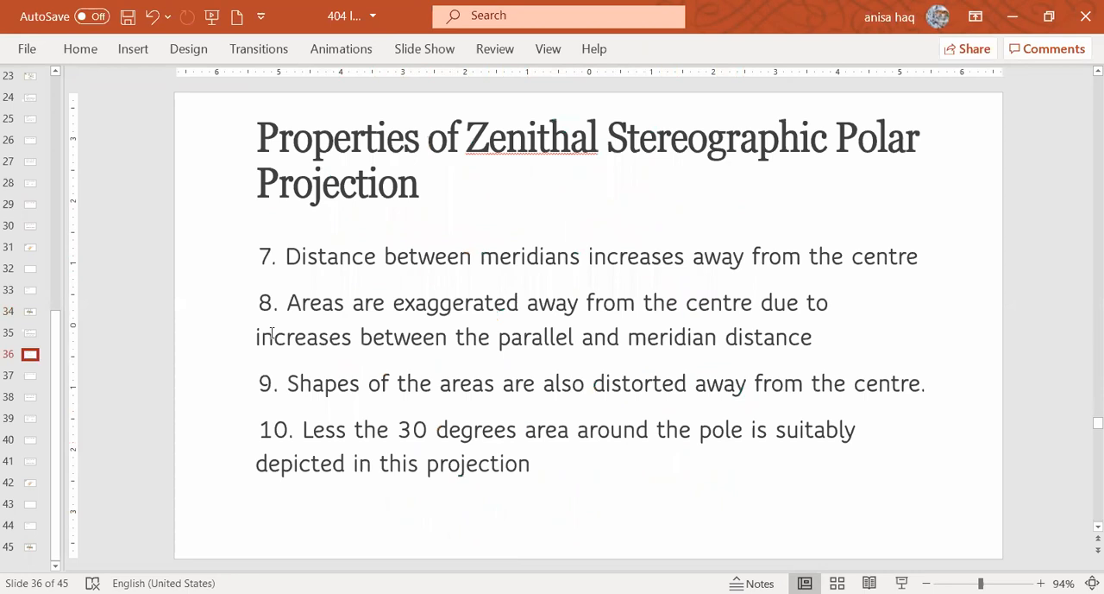
mouse_move(430, 428)
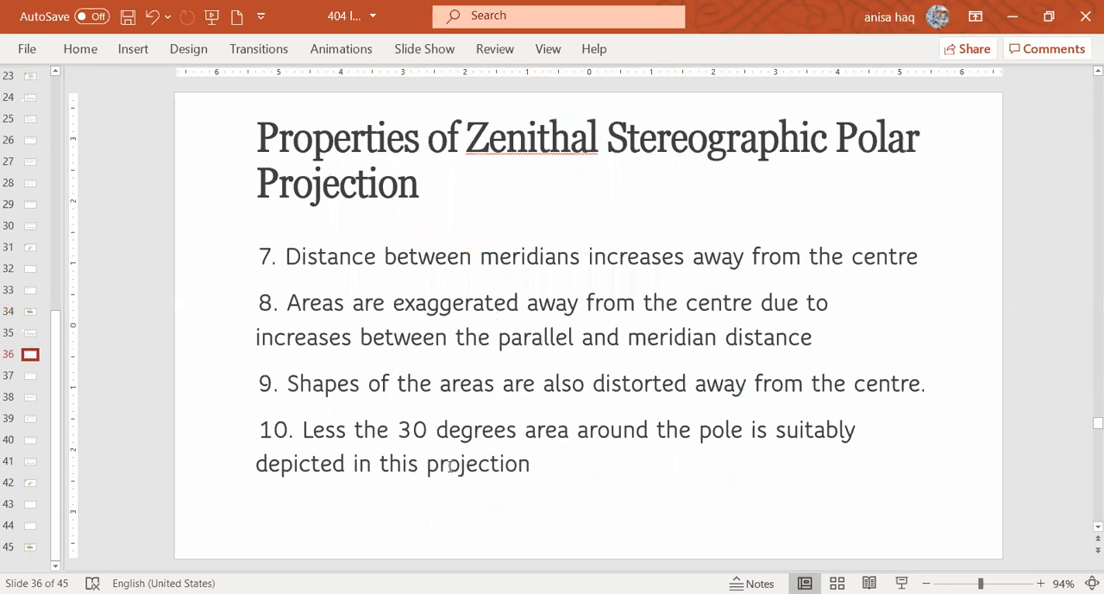
mouse_move(733, 439)
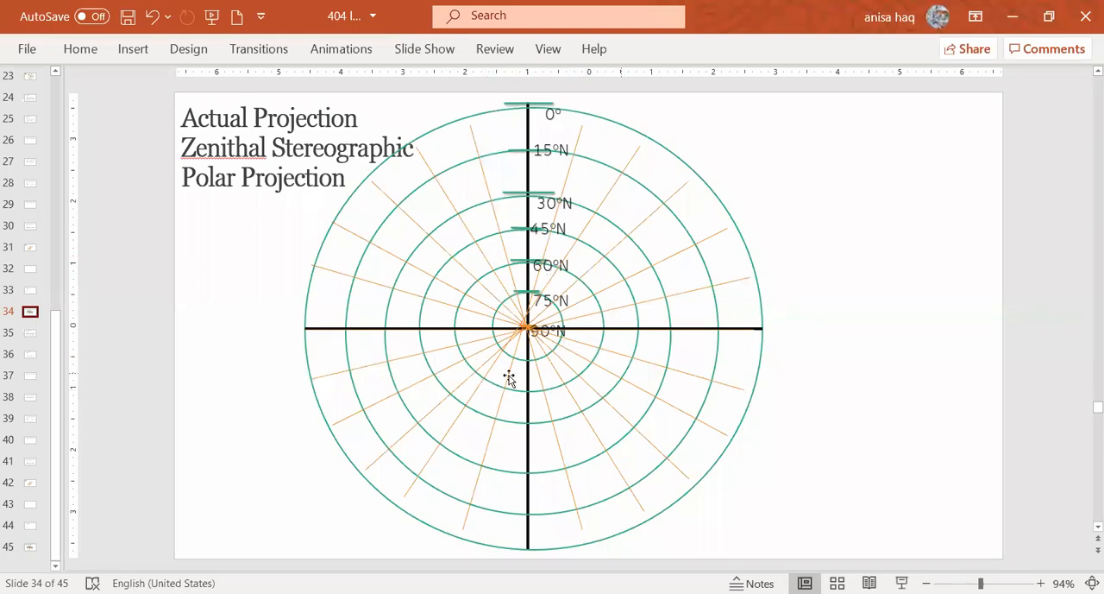
mouse_move(455, 347)
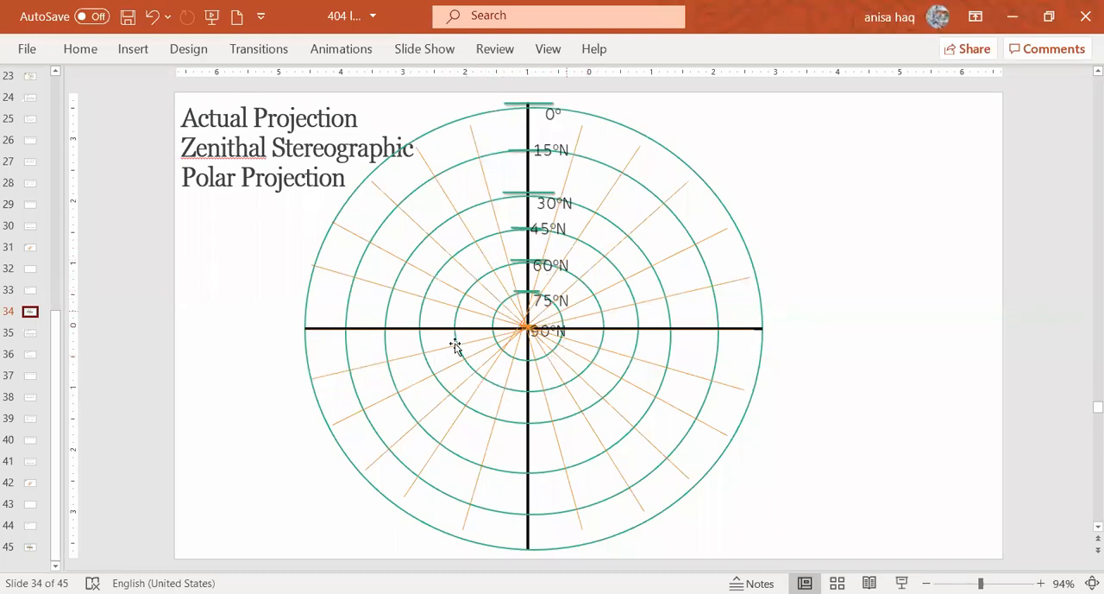
mouse_move(601, 383)
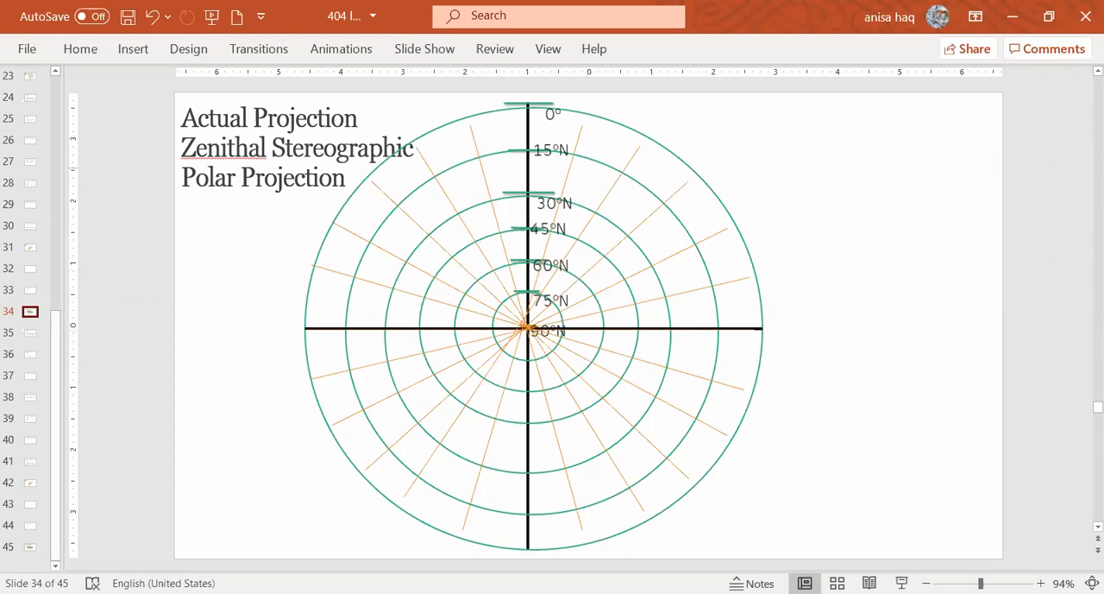
Step: Return to the properties slide with points 7–10 showing the 40-degree wording
click(31, 354)
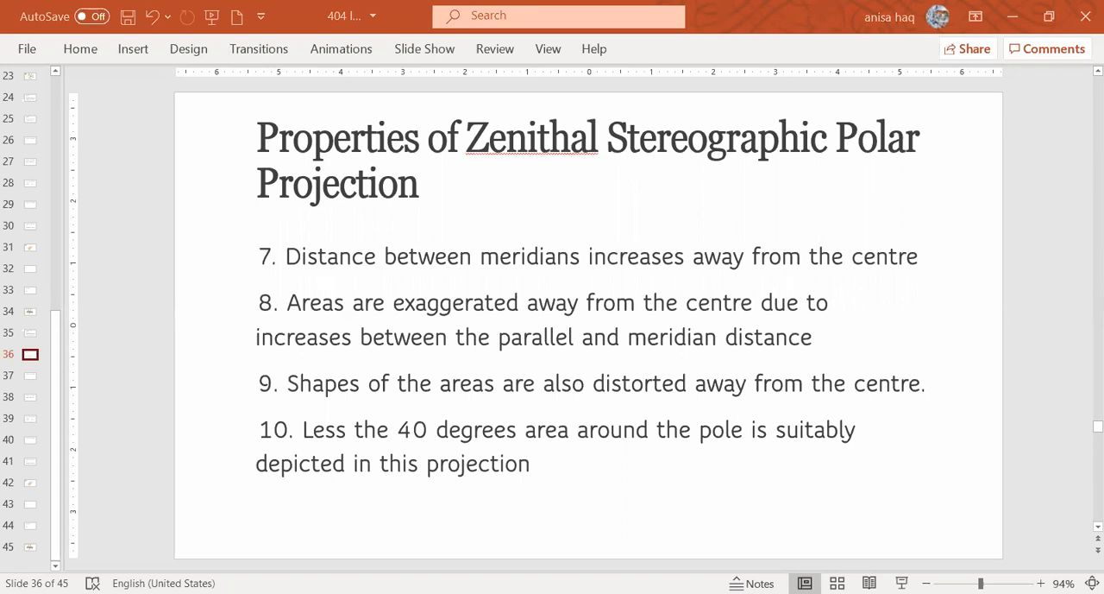
mouse_move(431, 517)
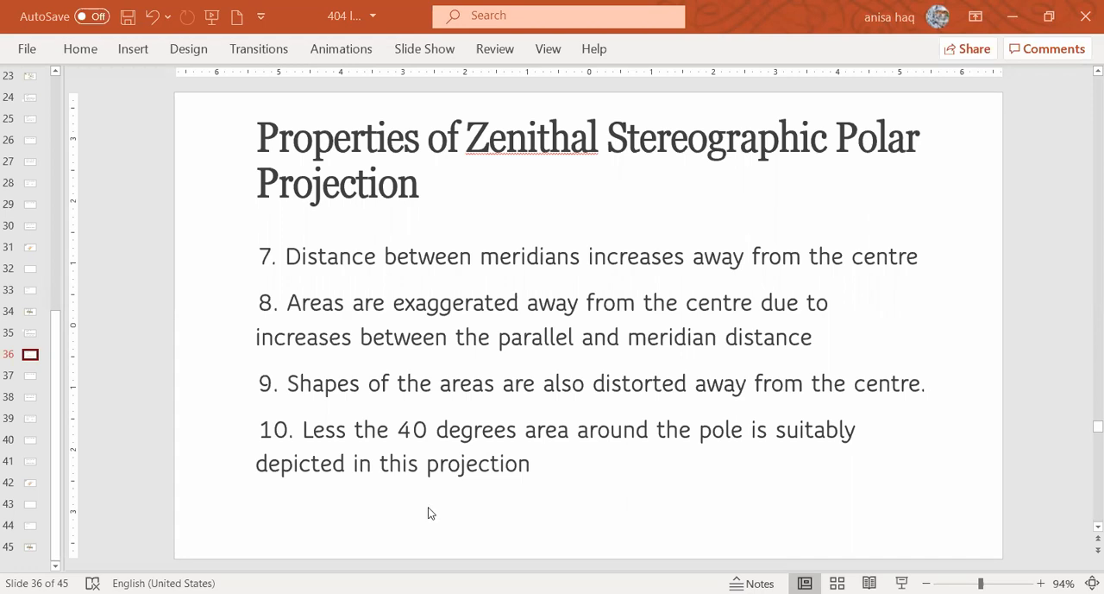
mouse_move(526, 483)
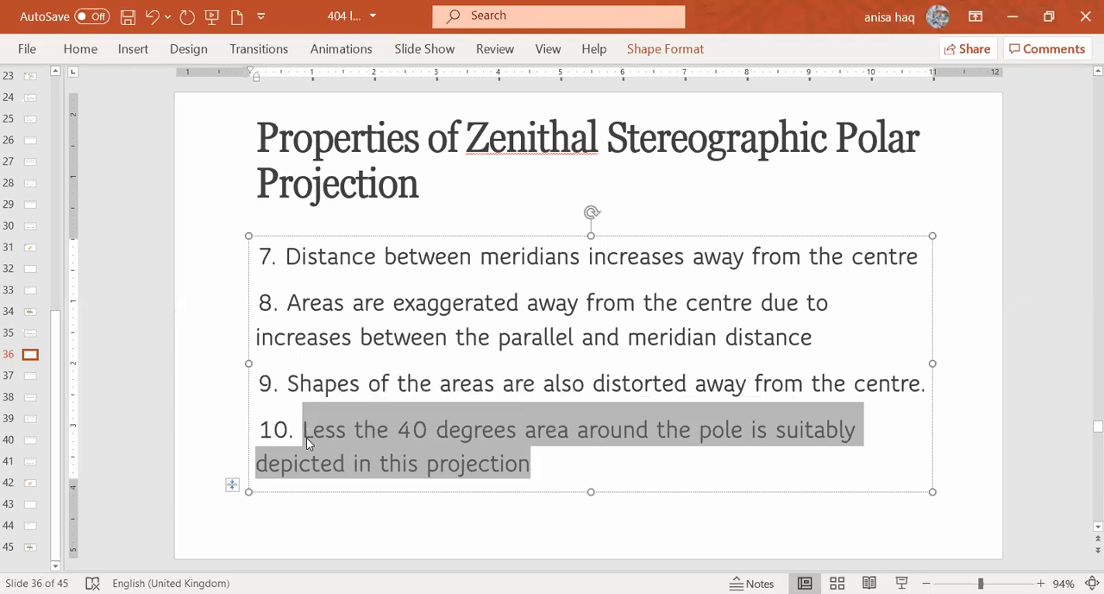
Step: Reword point 10 to 'This projection is suitable for hemispheric depiction'
text(Th)
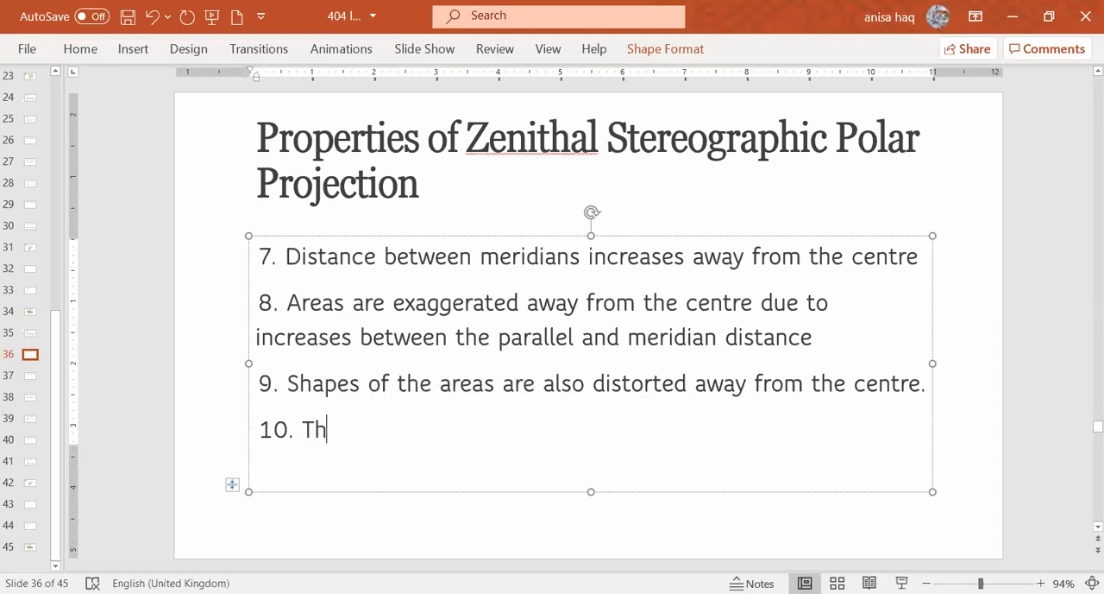
text(is projection i)
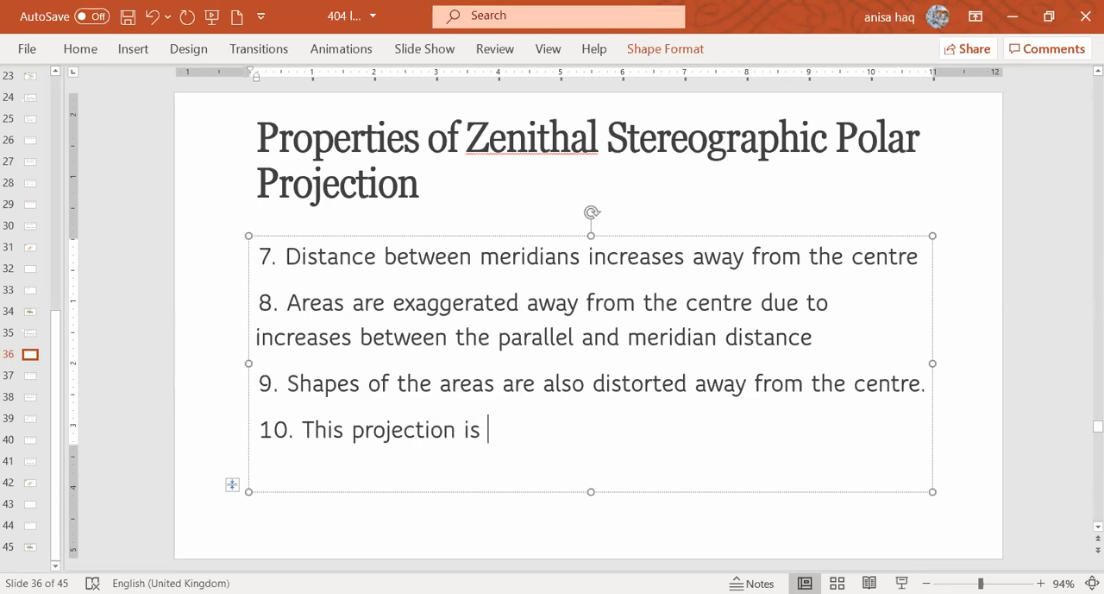
text(suitable)
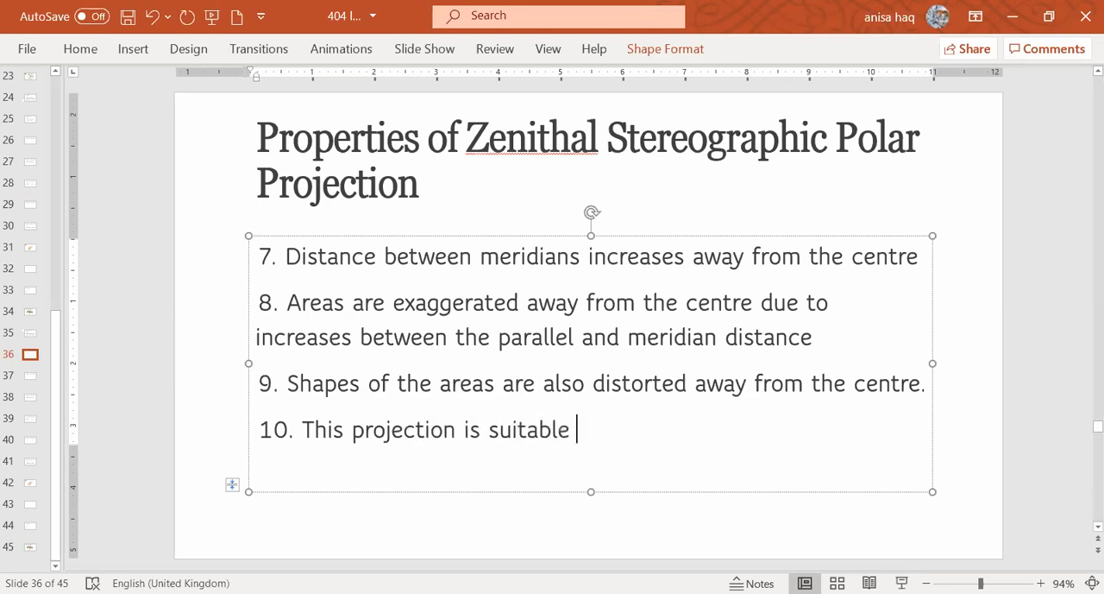
text(for hemisph)
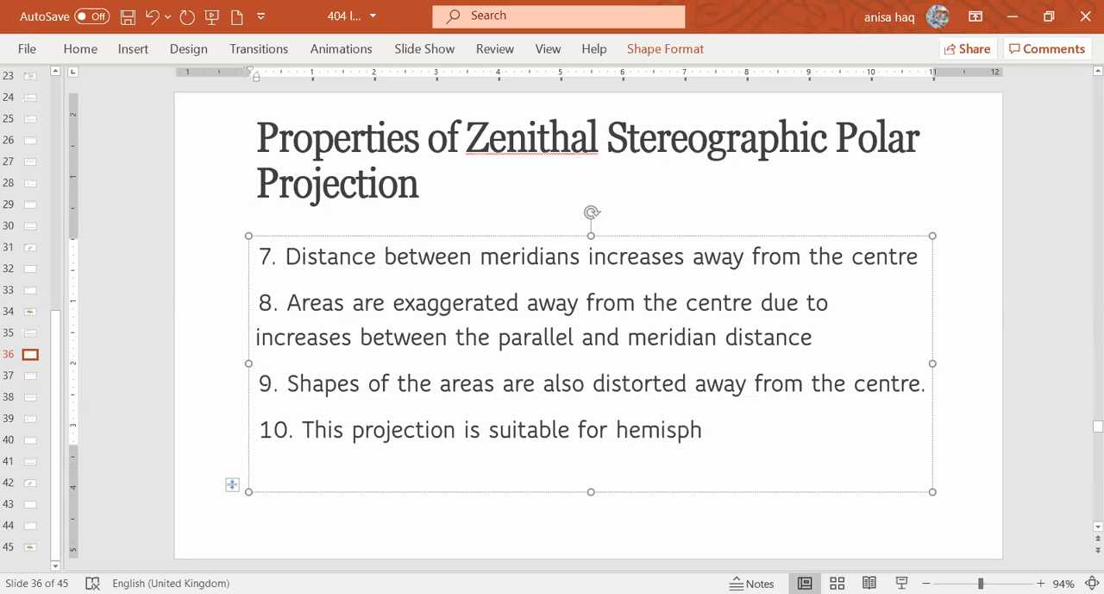
text(eri)
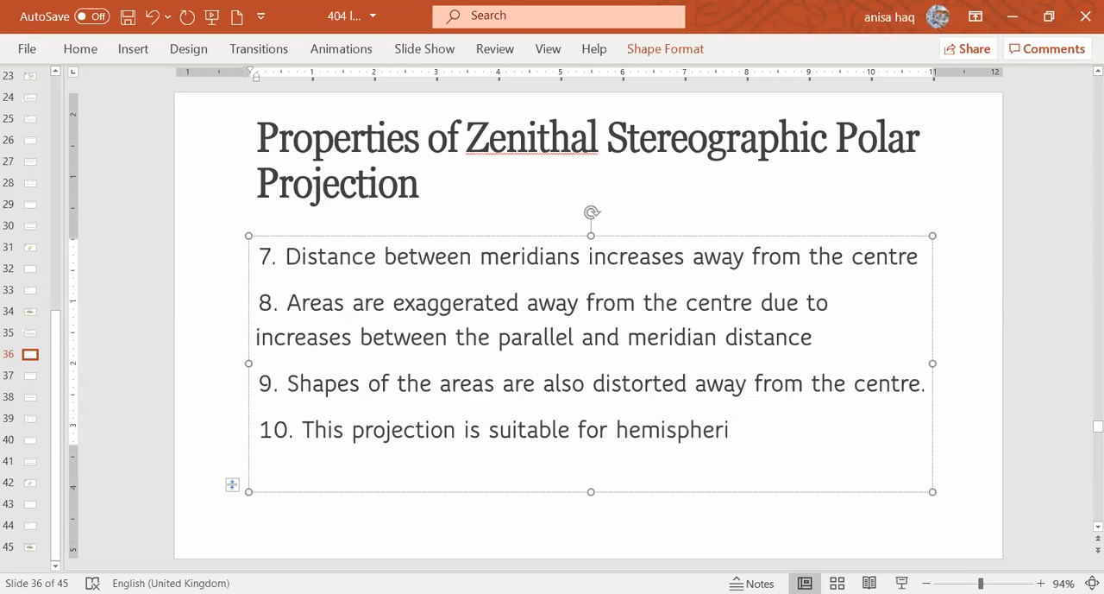
text(c)
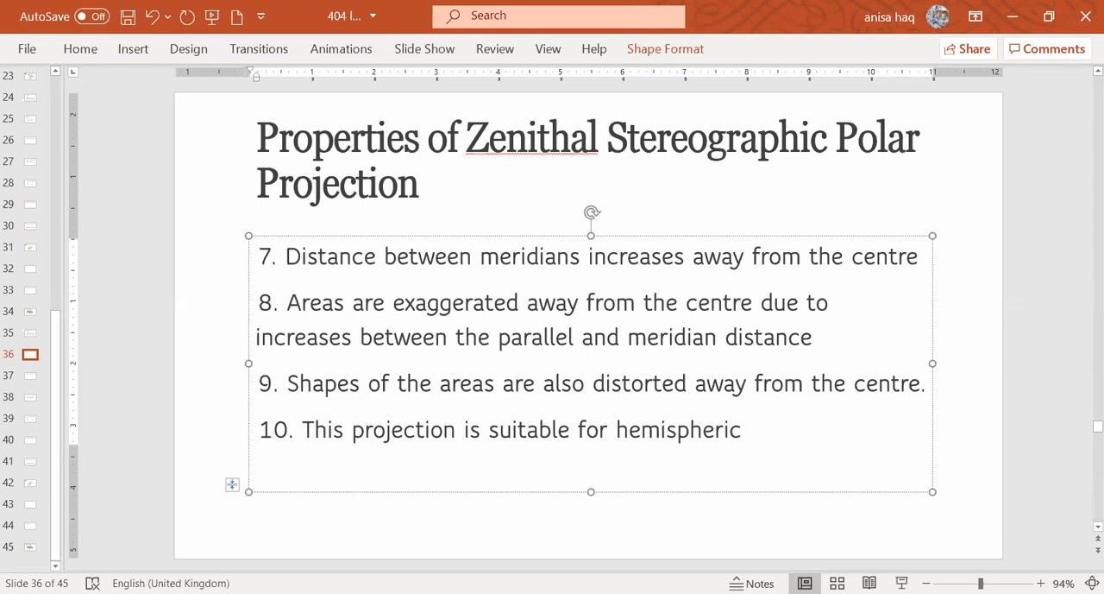
click(749, 429)
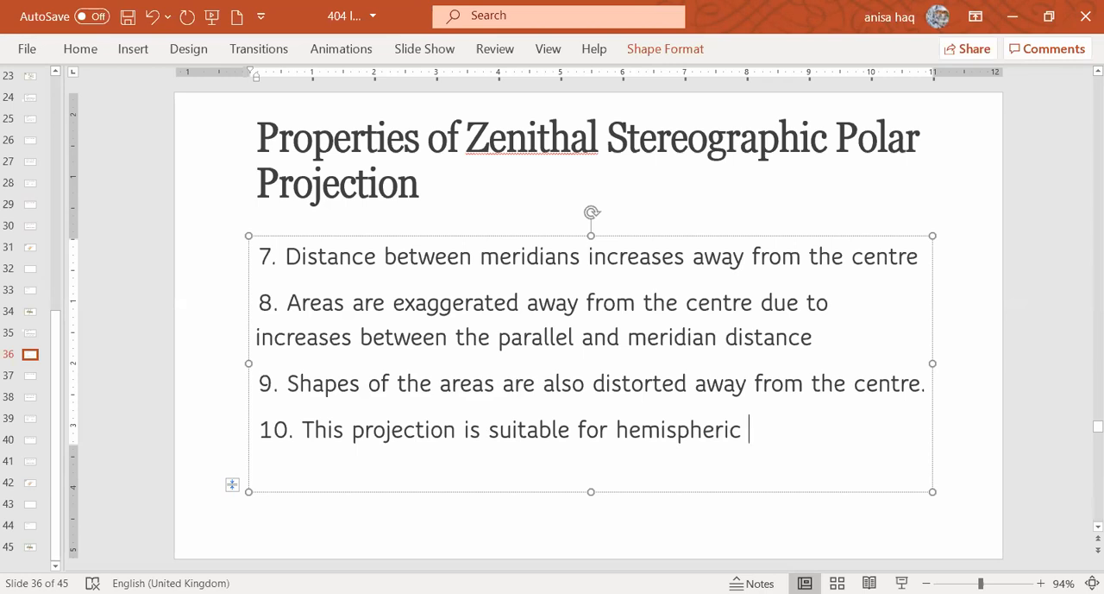
text(d)
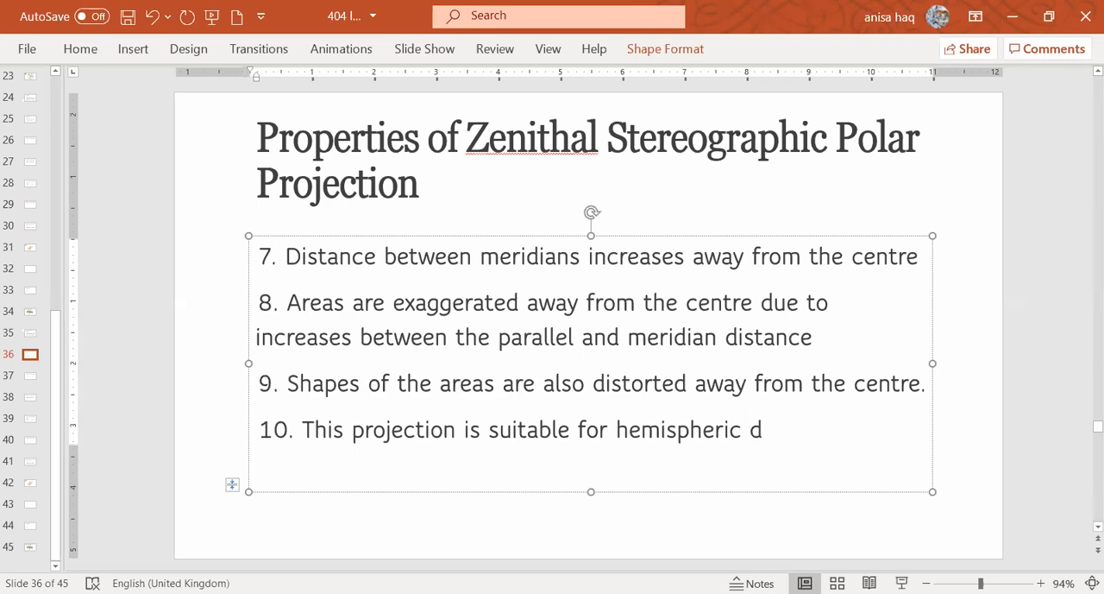
text(epictio)
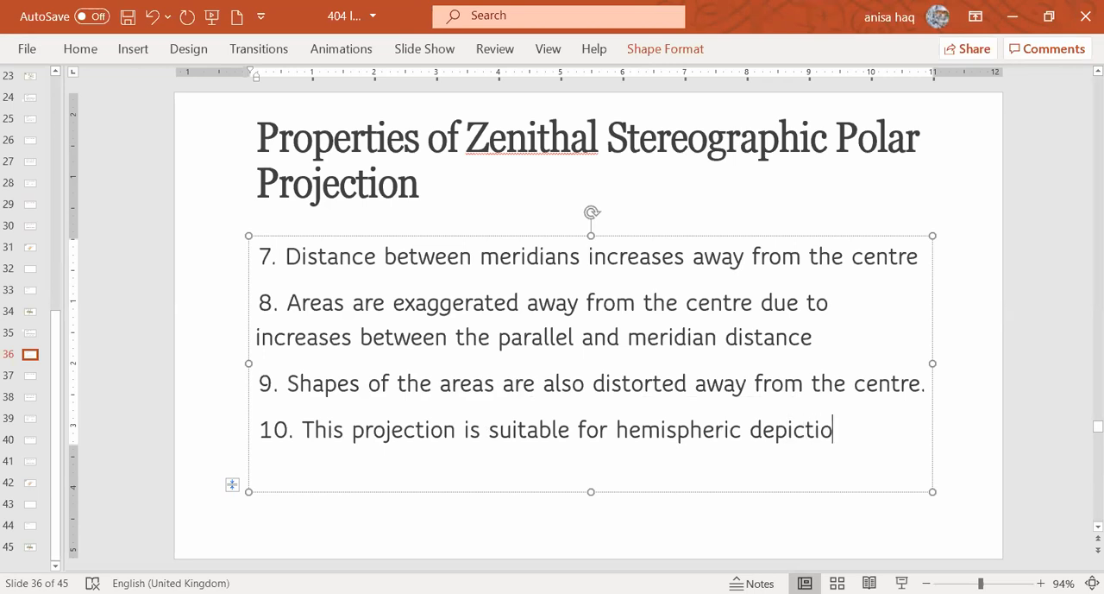
text(n)
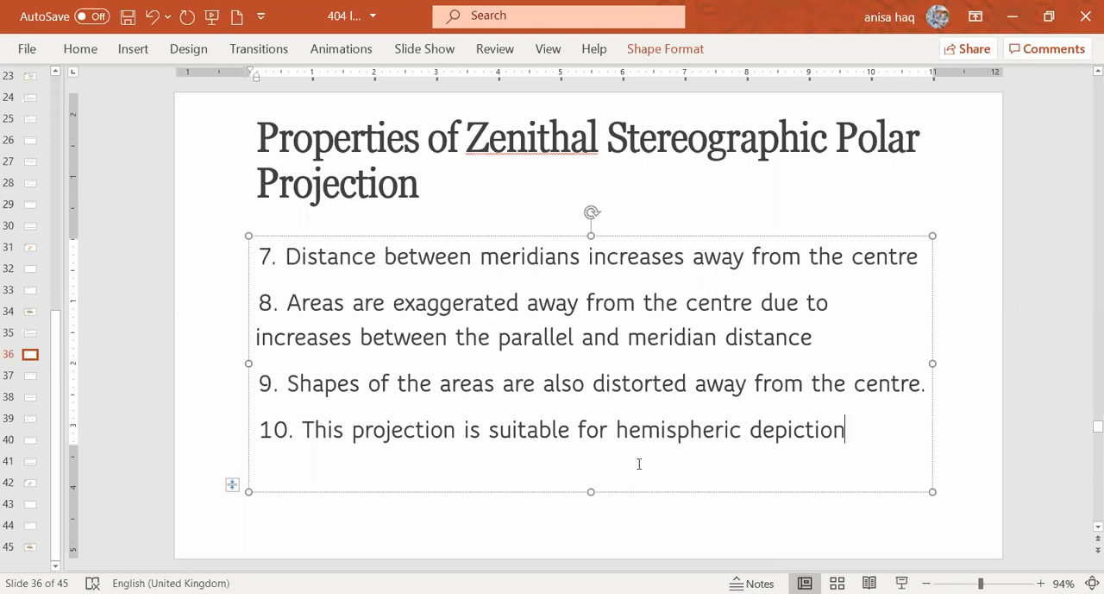
mouse_move(617, 386)
text(slightl)
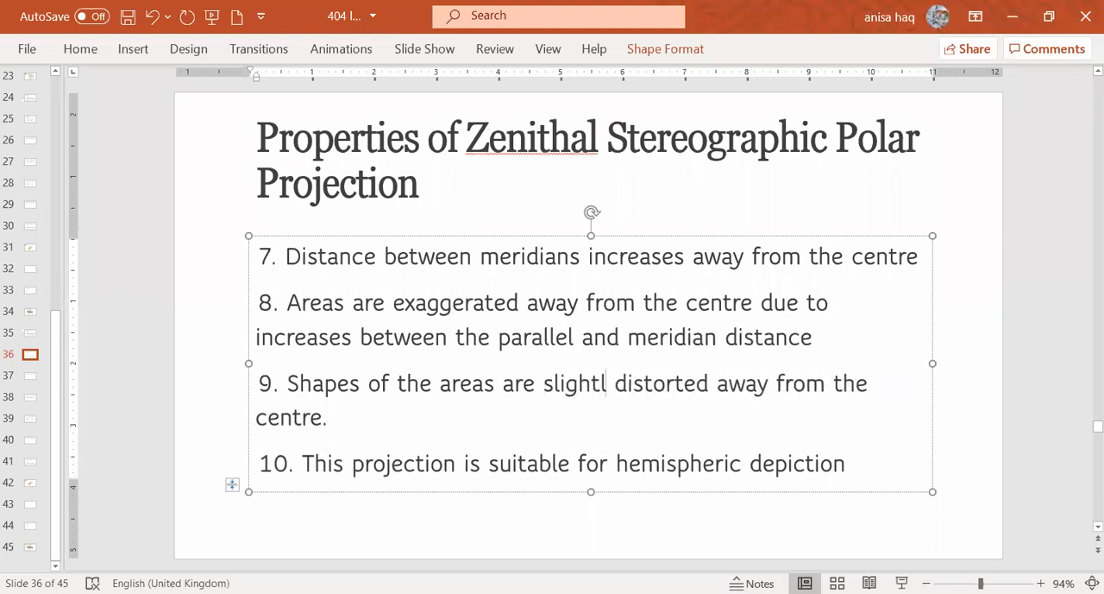
Step: Finish 'slightly distorted' in point 9 and insert 'slightly' before 'exaggerated' in point 8
text(y)
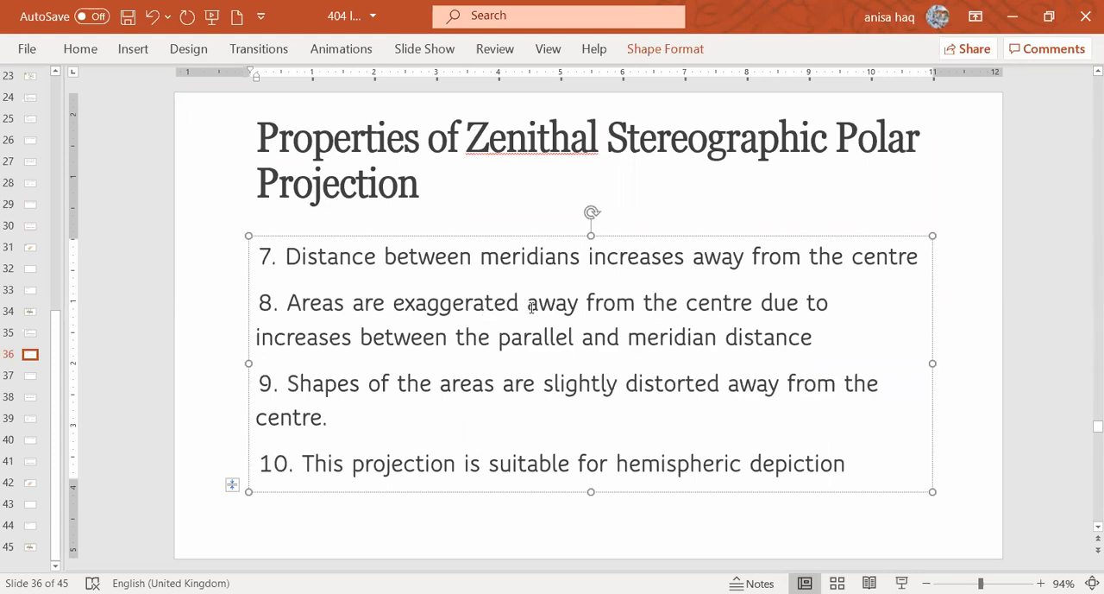
text(sligh)
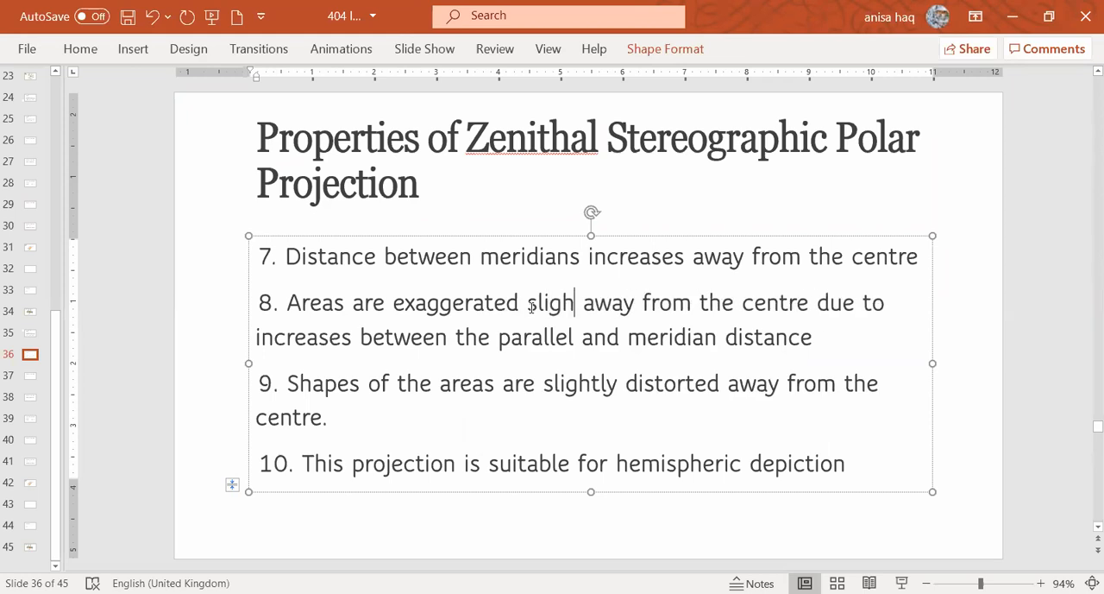
key(Backspace)
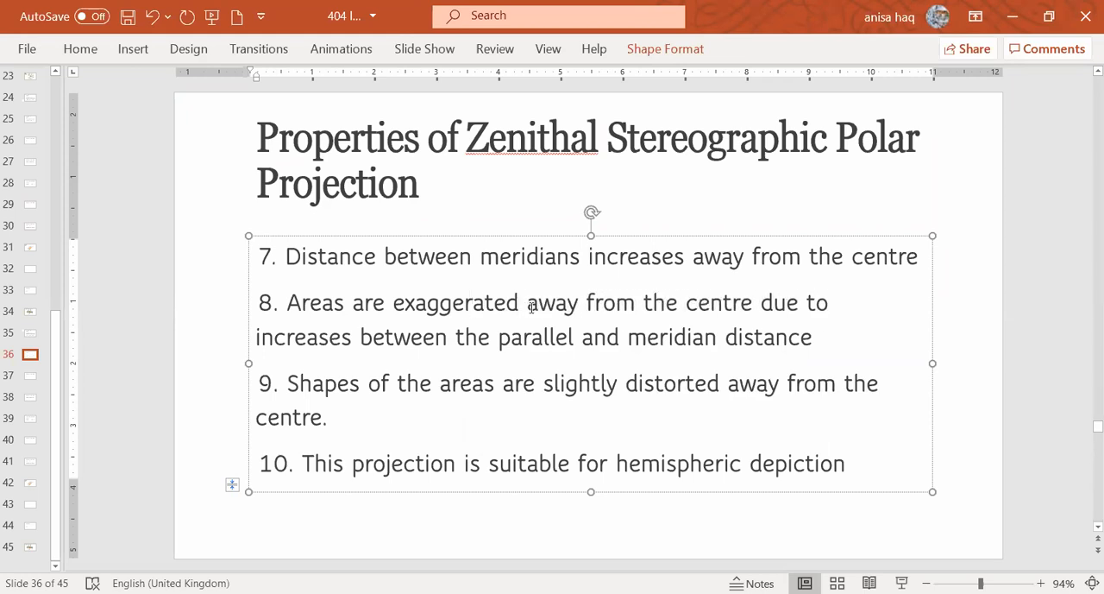
text(s)
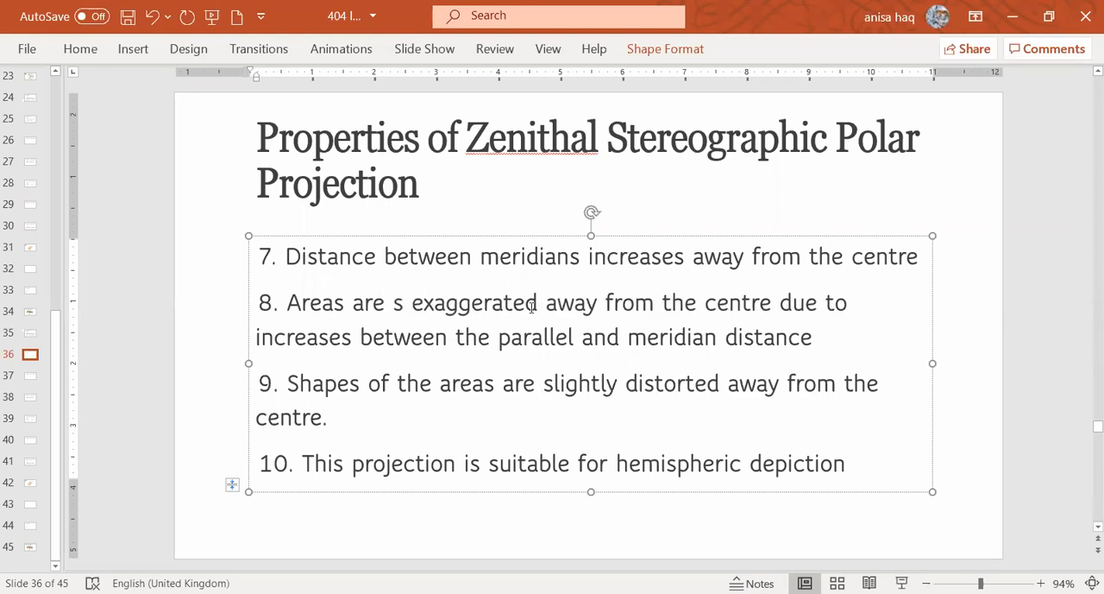
text(lightly)
text(11.)
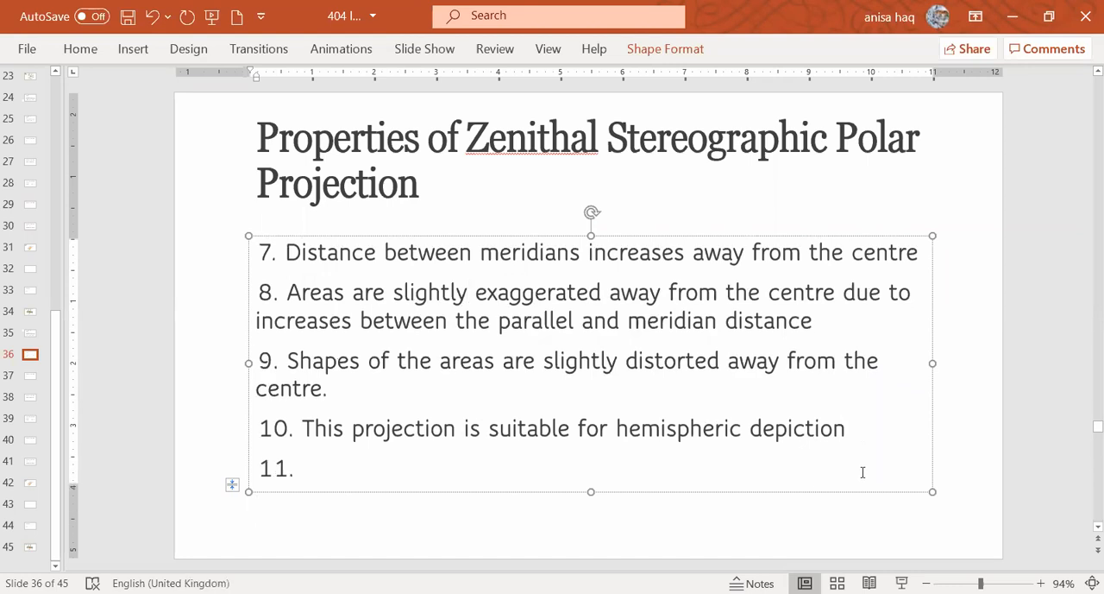
Step: Begin point 11 with 'This projection is', erasing the mistyped 'slight' and stray 'P'
click(301, 470)
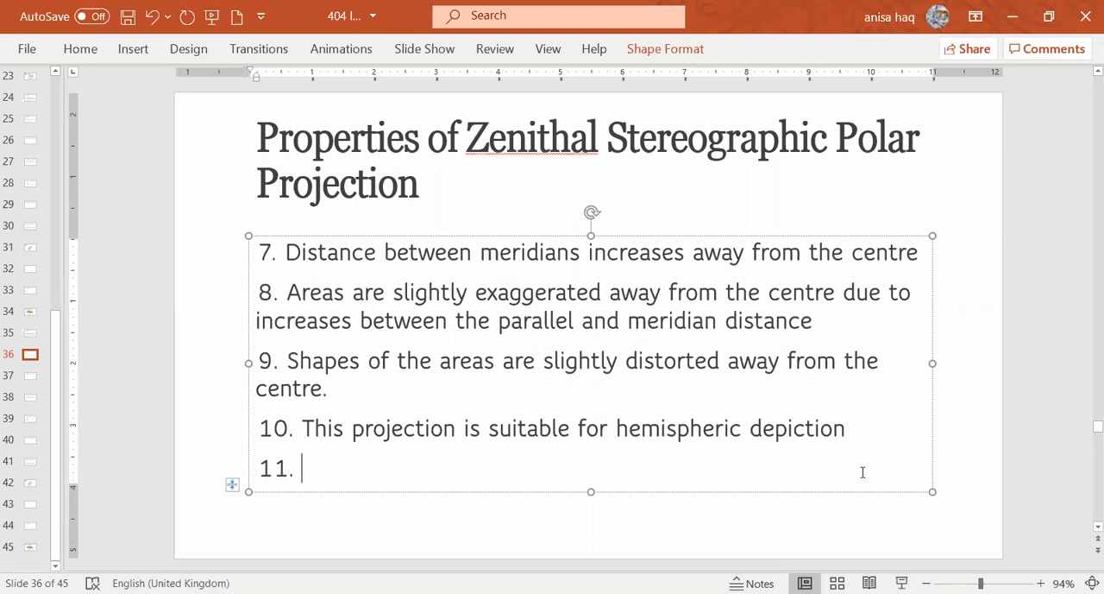
text(This projection)
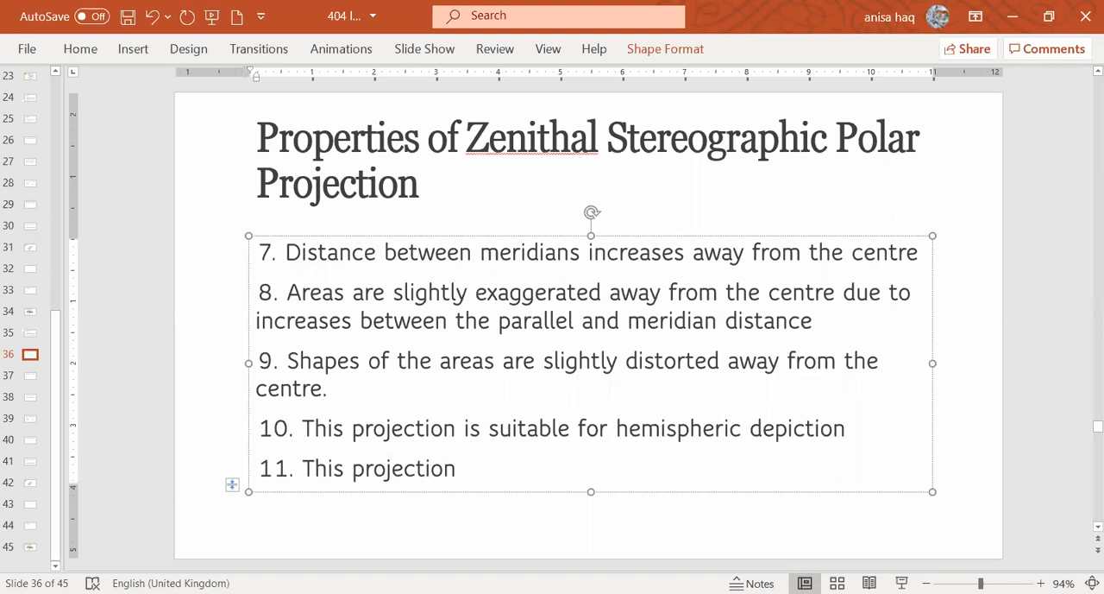
text(is slight)
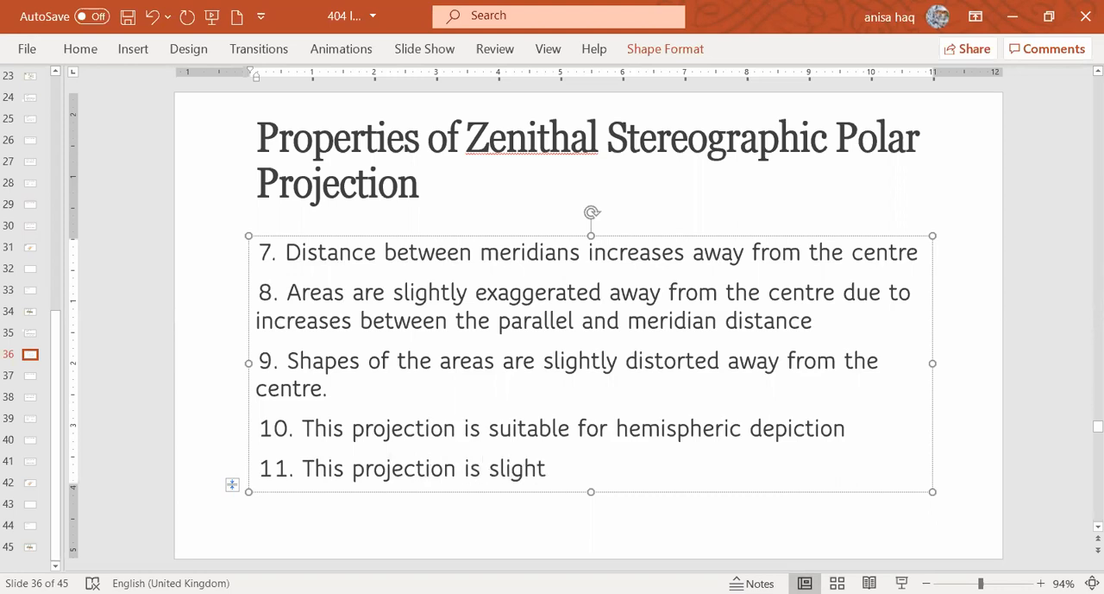
key(Backspace)
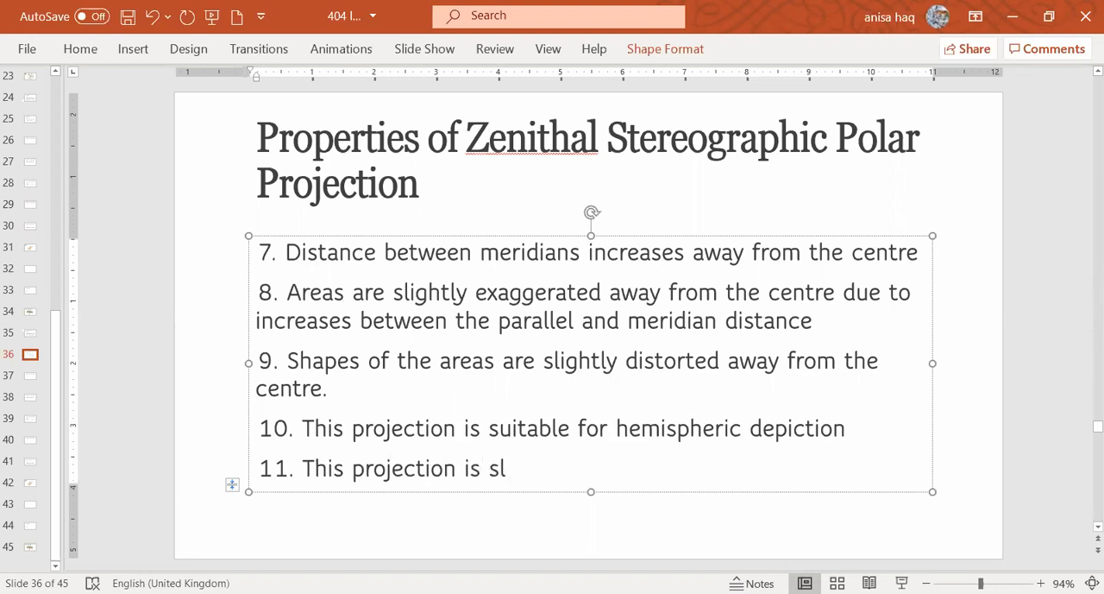
key(Backspace)
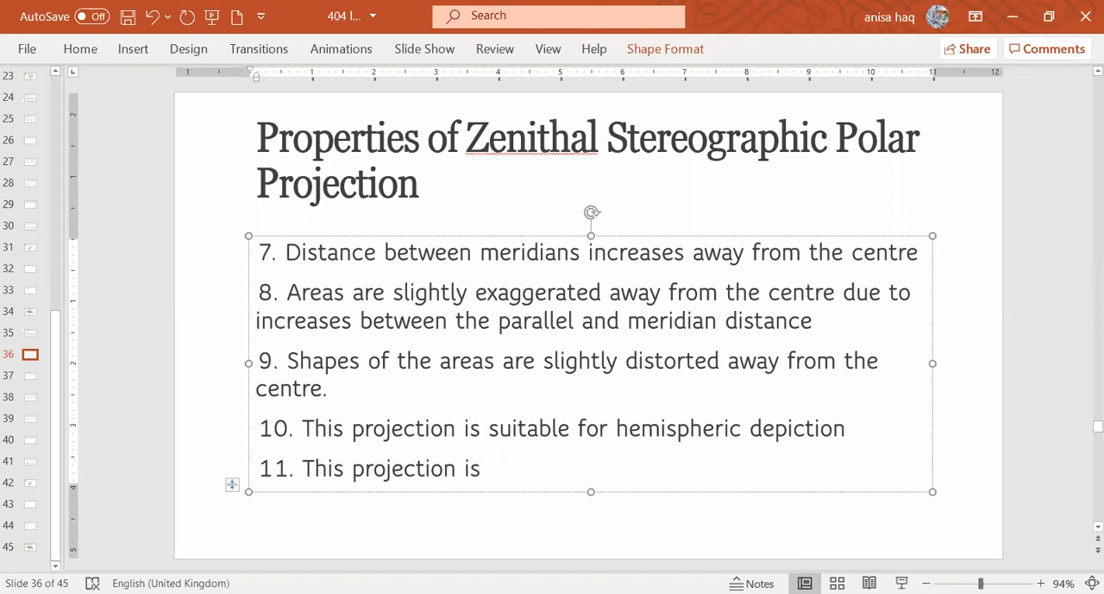
text(P)
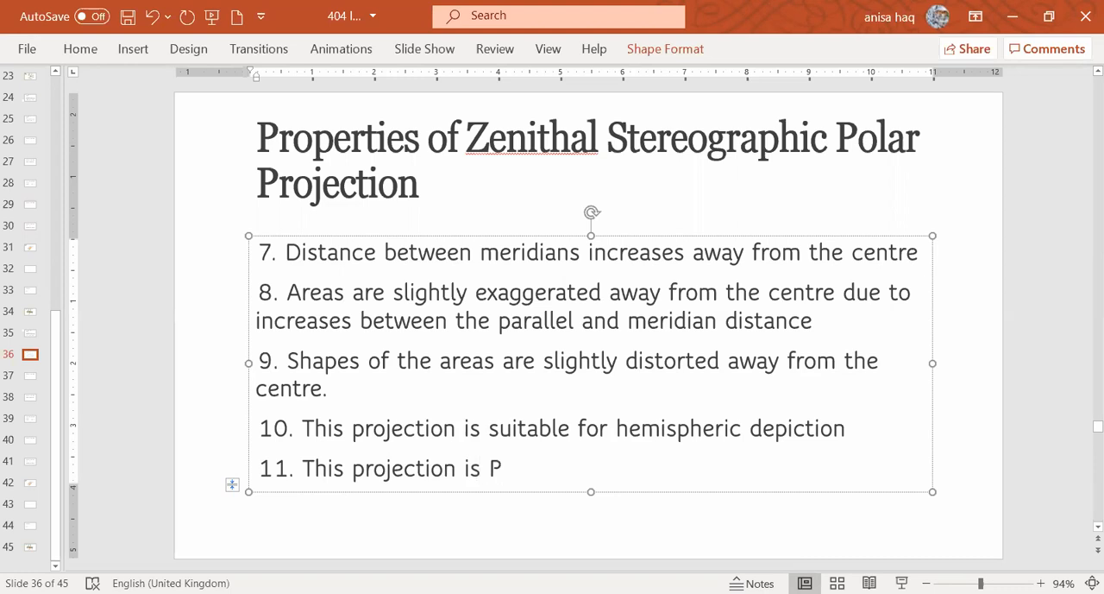
key(backspace)
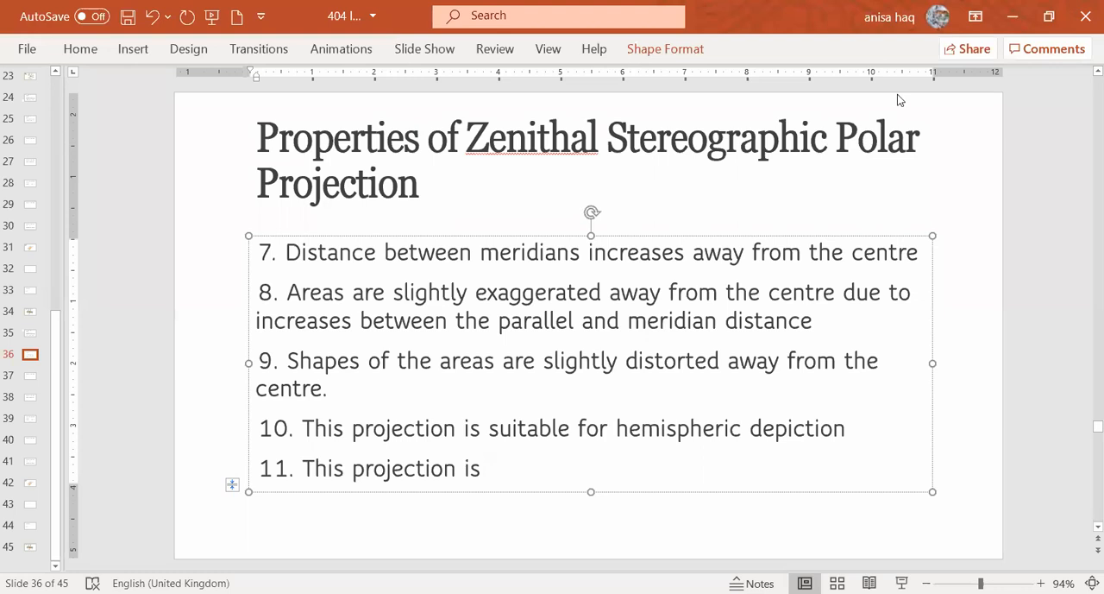
mouse_move(604, 110)
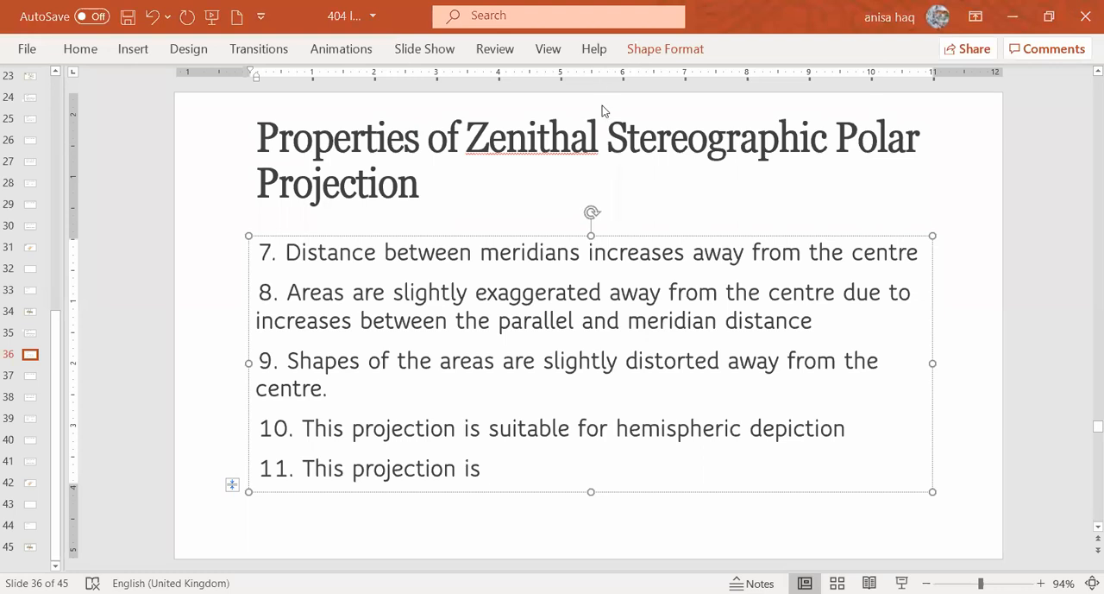
mouse_move(552, 466)
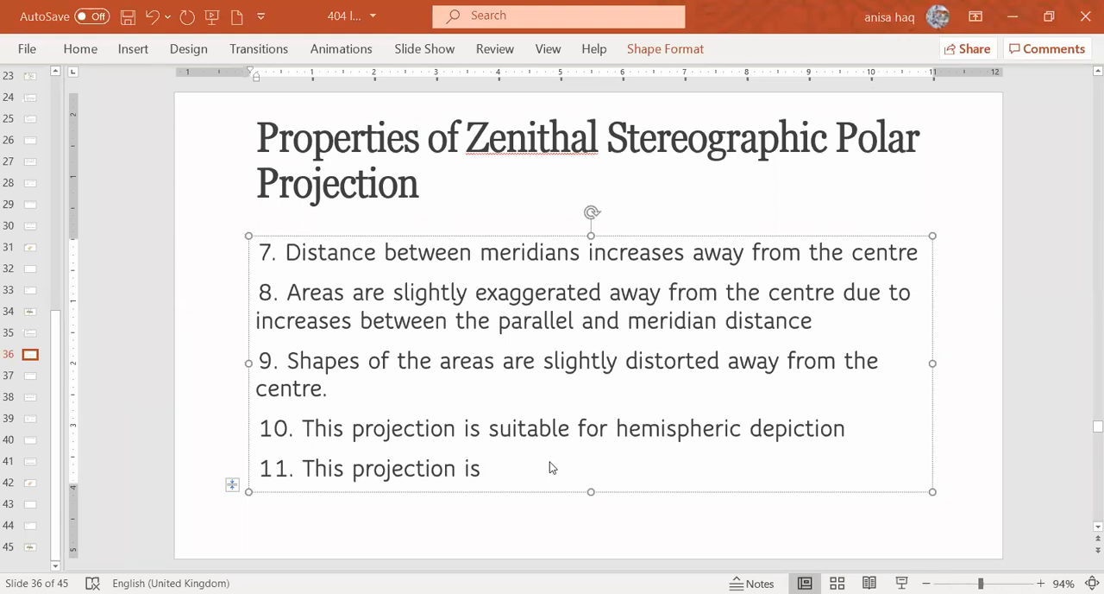
mouse_move(503, 482)
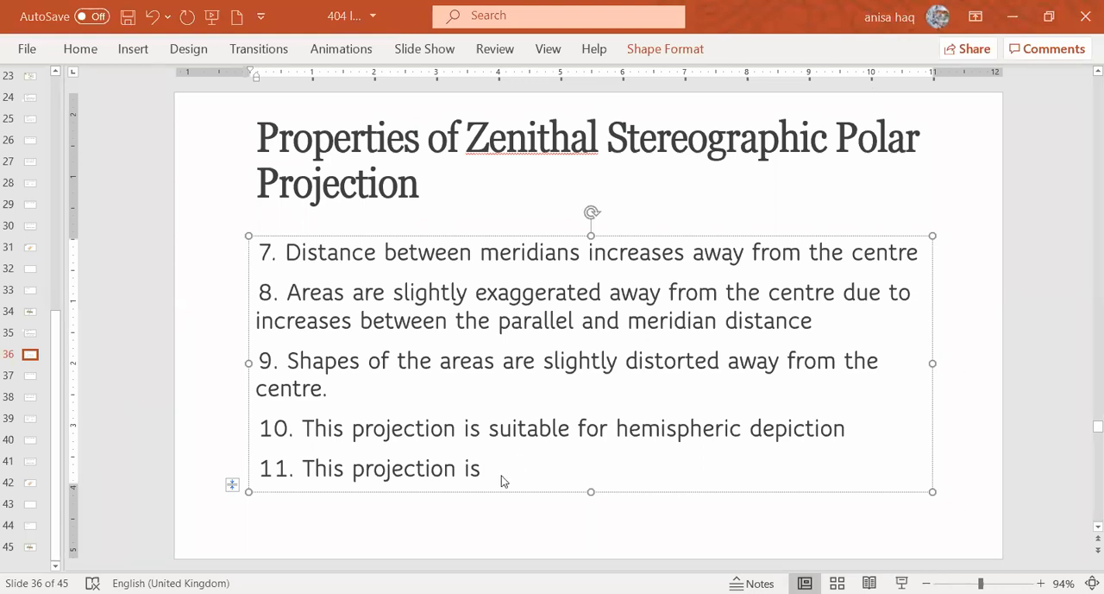
Step: Complete point 11 as 'This projection is Orthomorphic up to a good extent'
text(O)
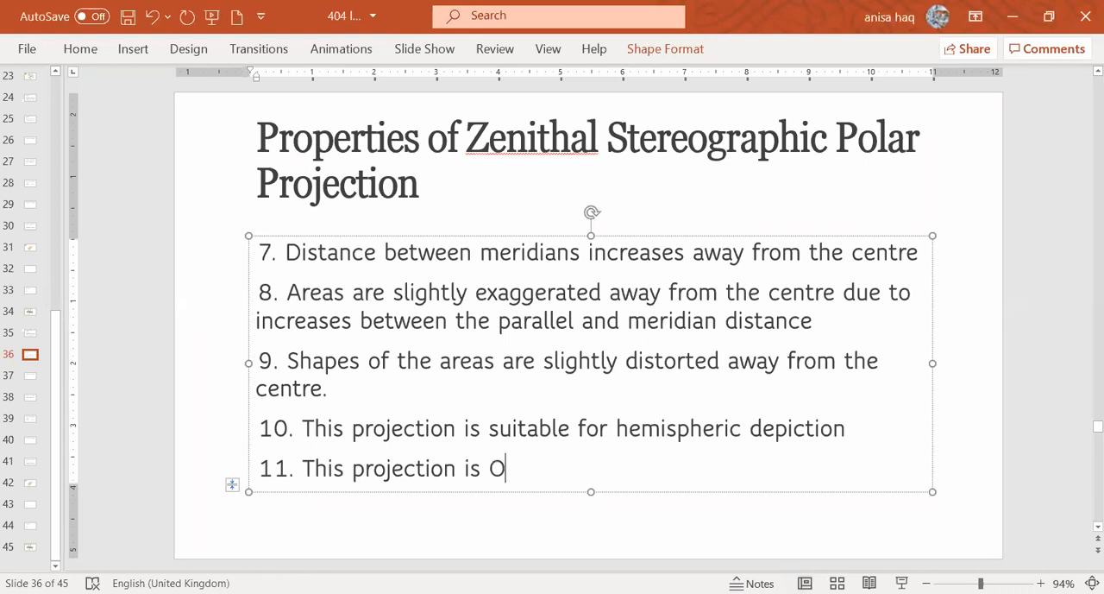
text(rt)
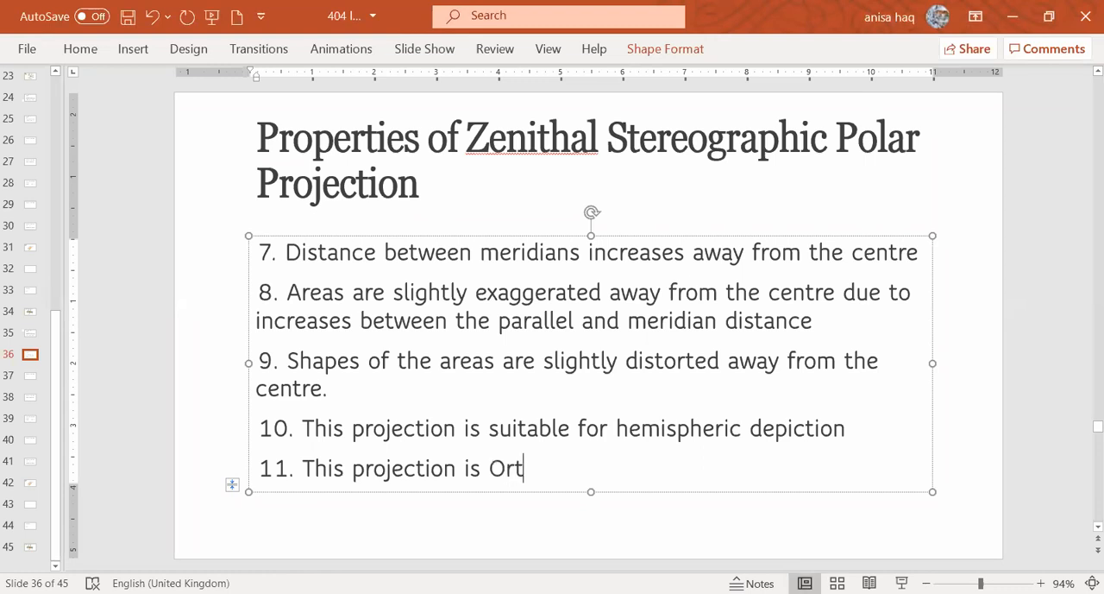
text(homorp)
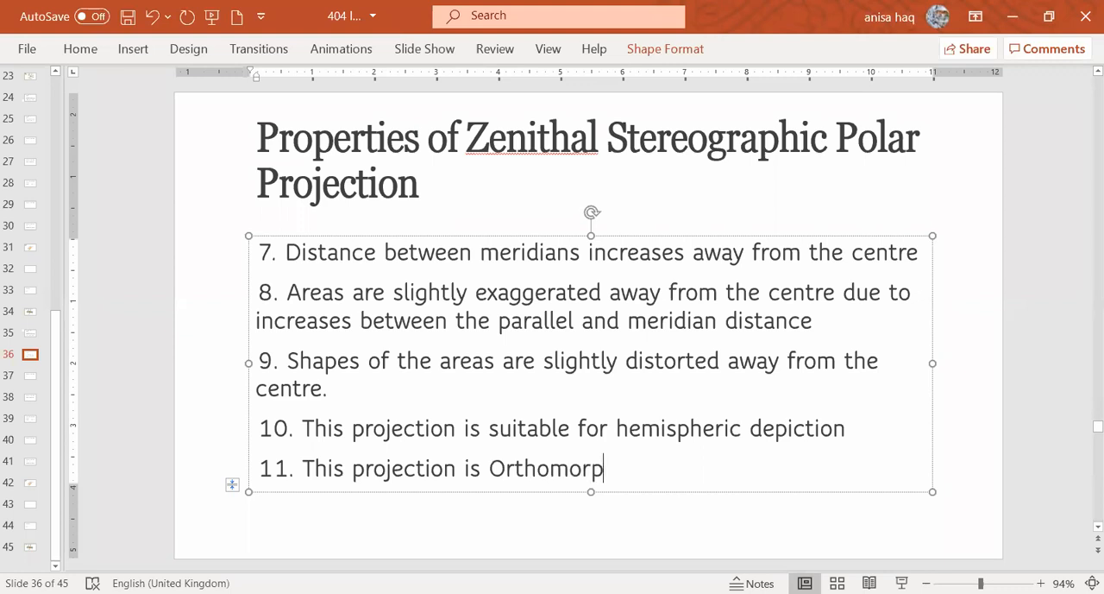
text(hic upto a good)
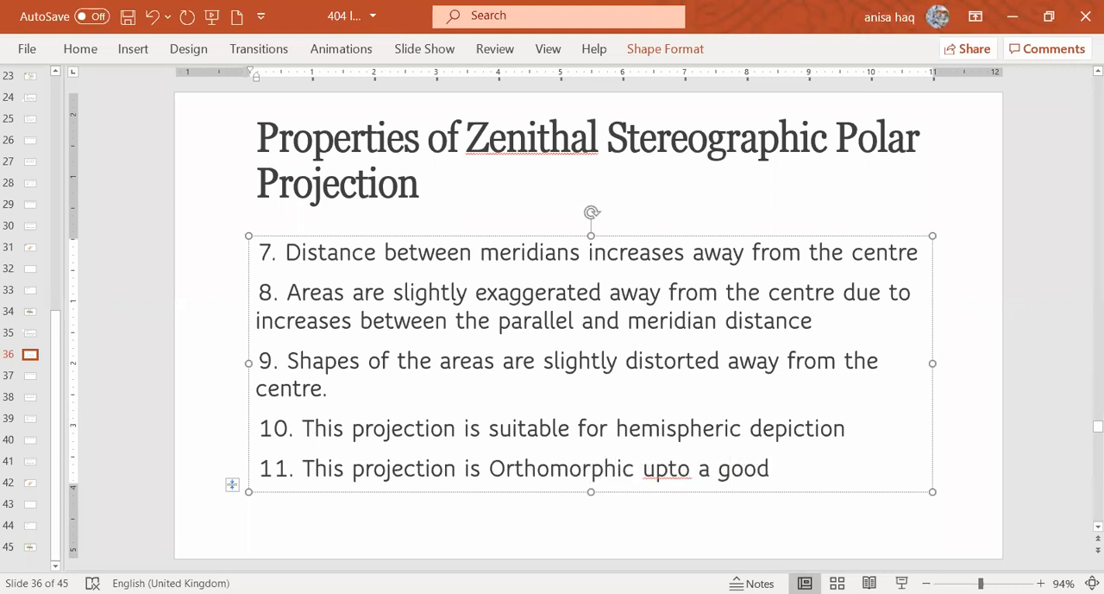
text(extent)
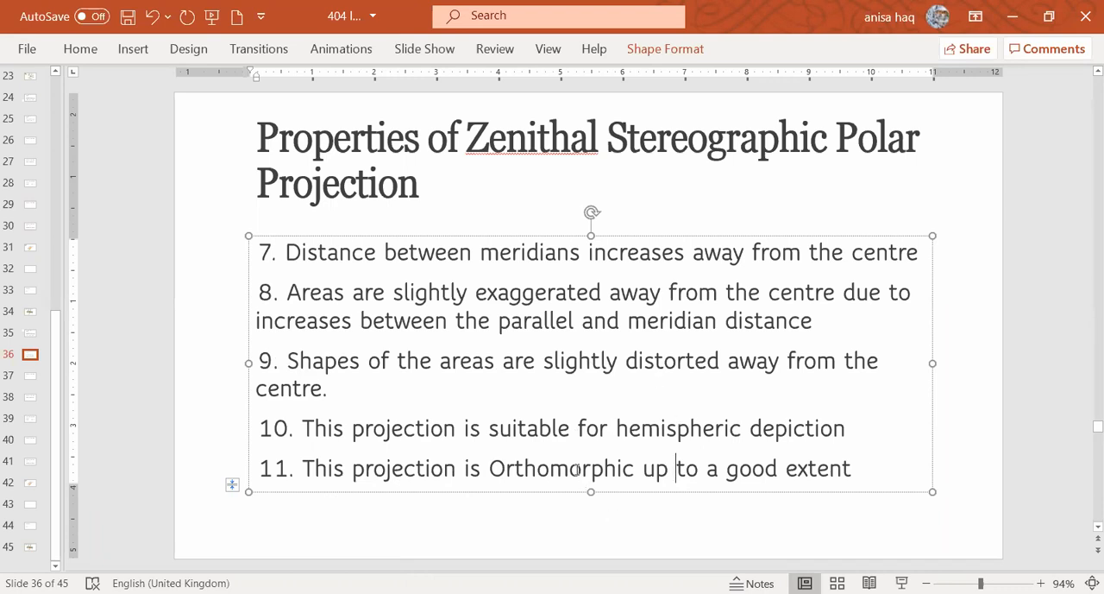
mouse_move(521, 447)
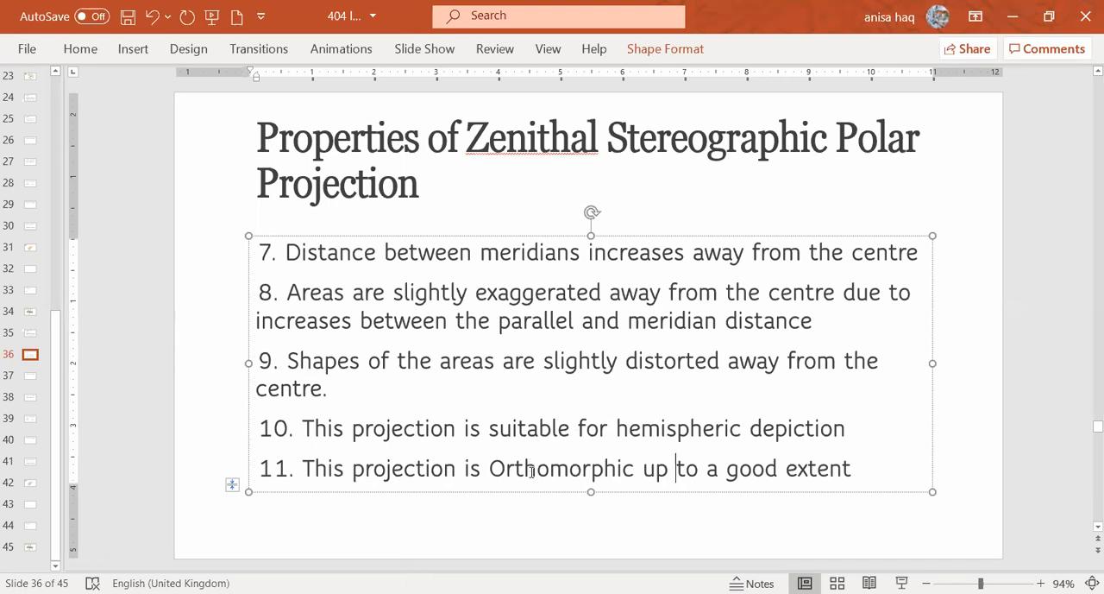
mouse_move(376, 531)
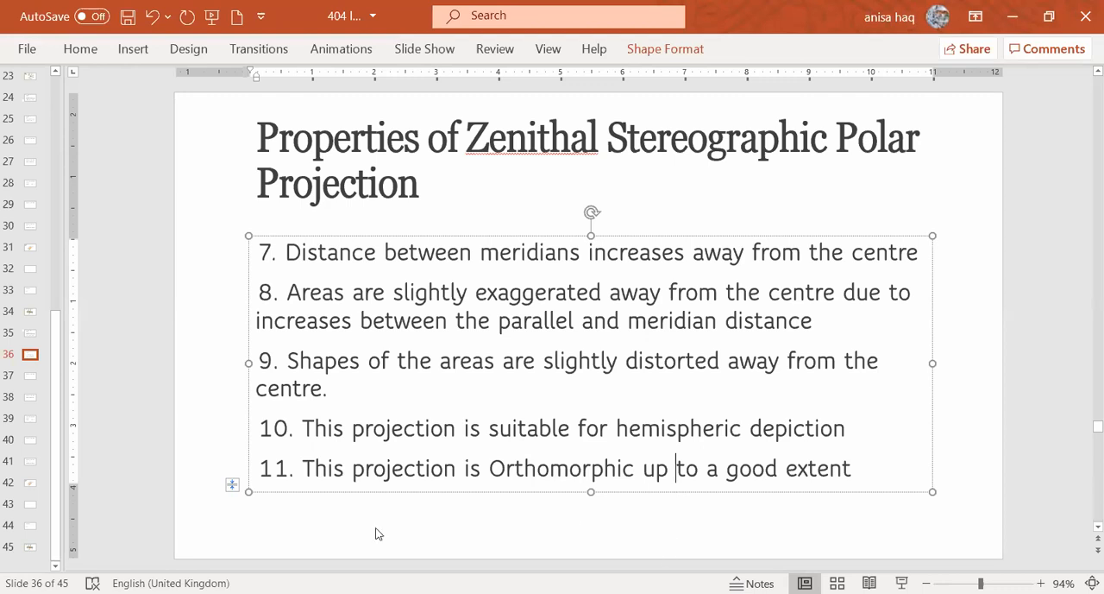